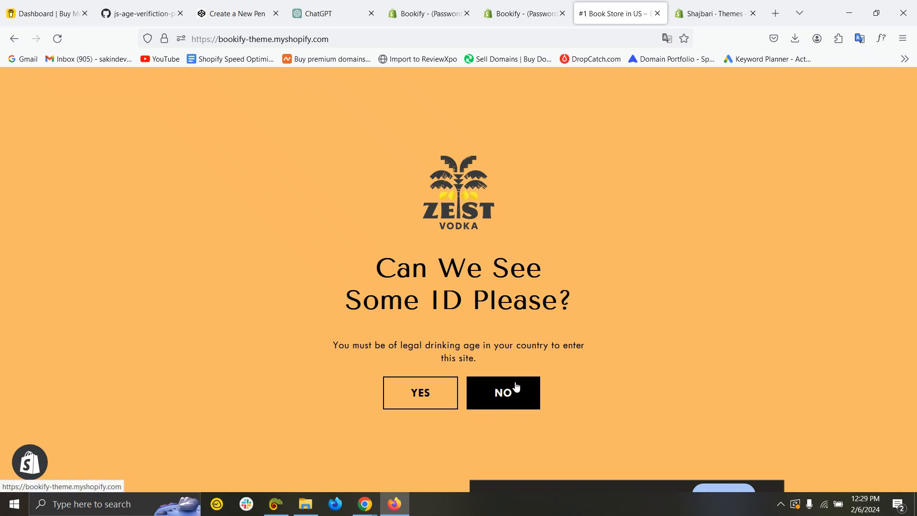
{"action": "mouse_move", "coordinate": [501, 342]}
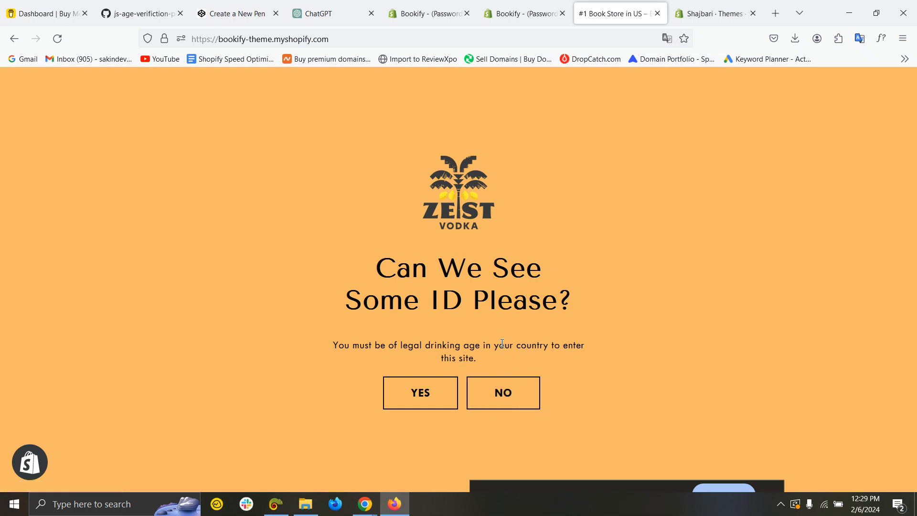
{"action": "mouse_move", "coordinate": [515, 288]}
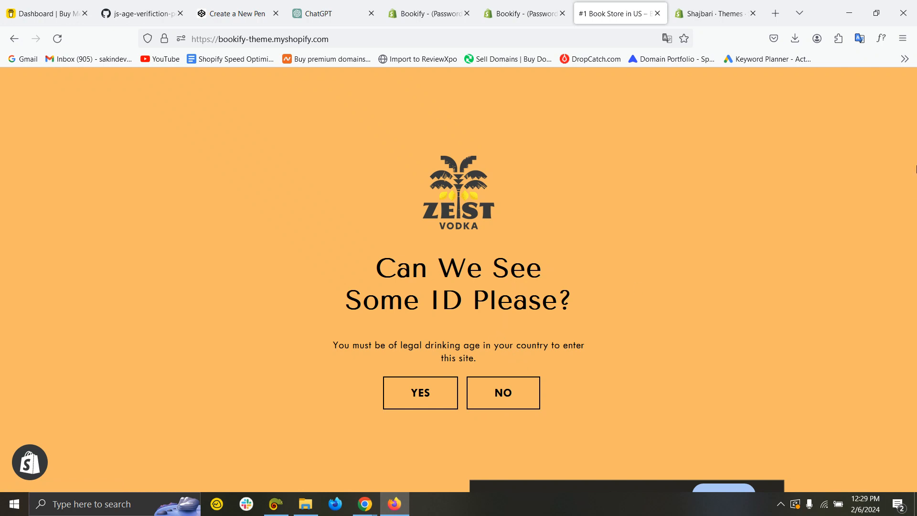
Step: Decline the vodka age check to reveal the 'Come Back When You're Legal Drinking Age' message
{"action": "left_click", "coordinate": [56, 38]}
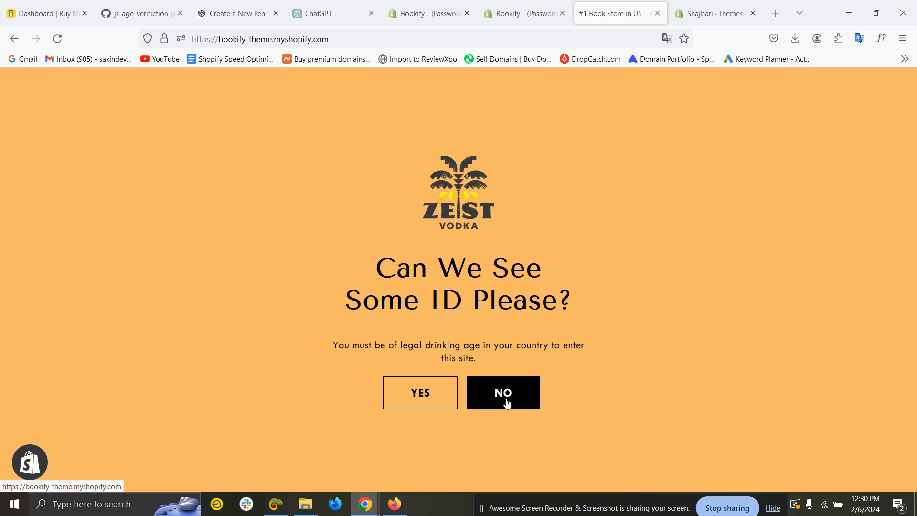
{"action": "left_click", "coordinate": [501, 393]}
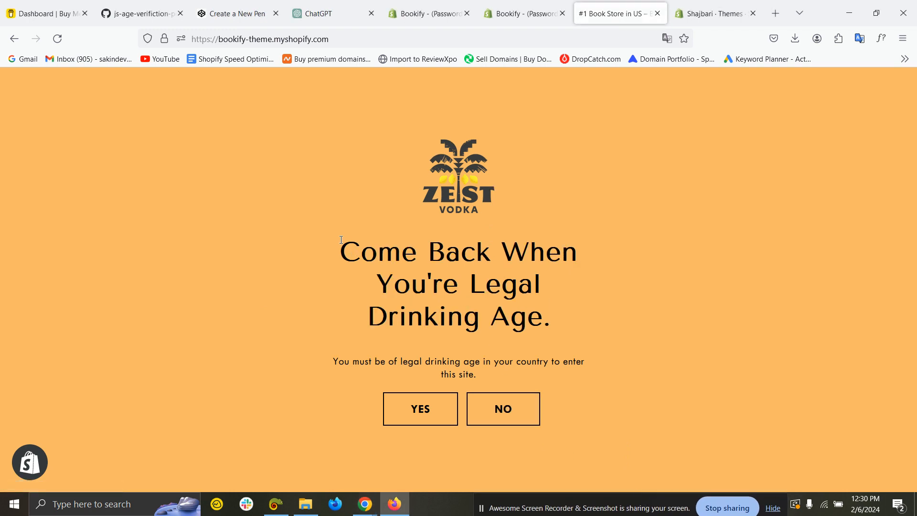
{"action": "mouse_move", "coordinate": [603, 335]}
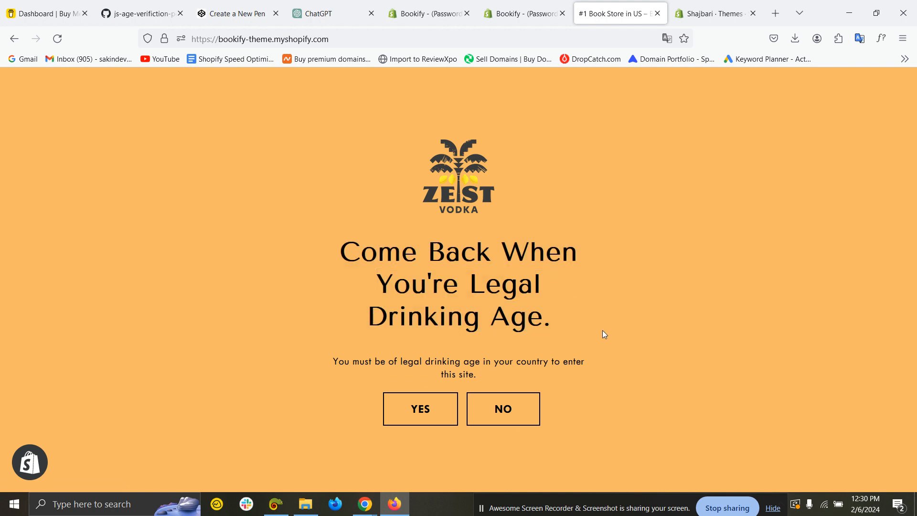
{"action": "mouse_move", "coordinate": [755, 145]}
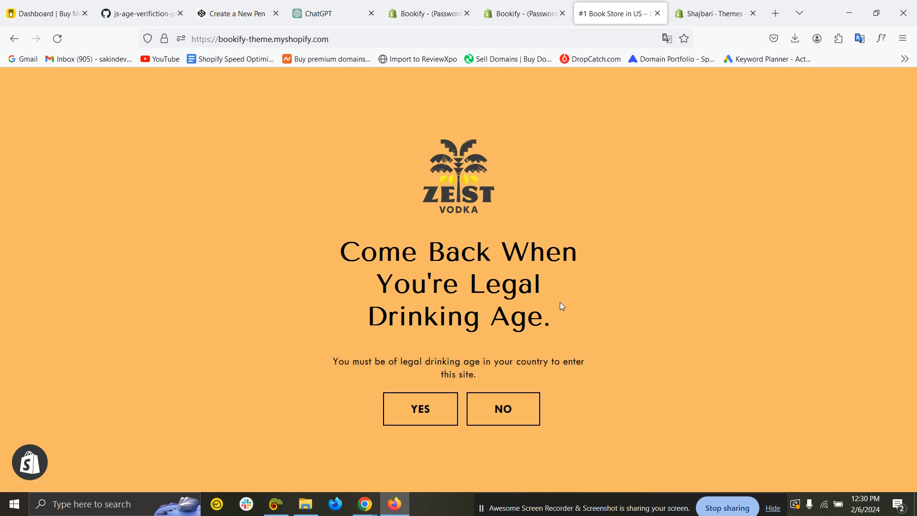
Step: Accept the age check and browse the Bleame homepage sections down and back up
{"action": "left_click", "coordinate": [420, 409]}
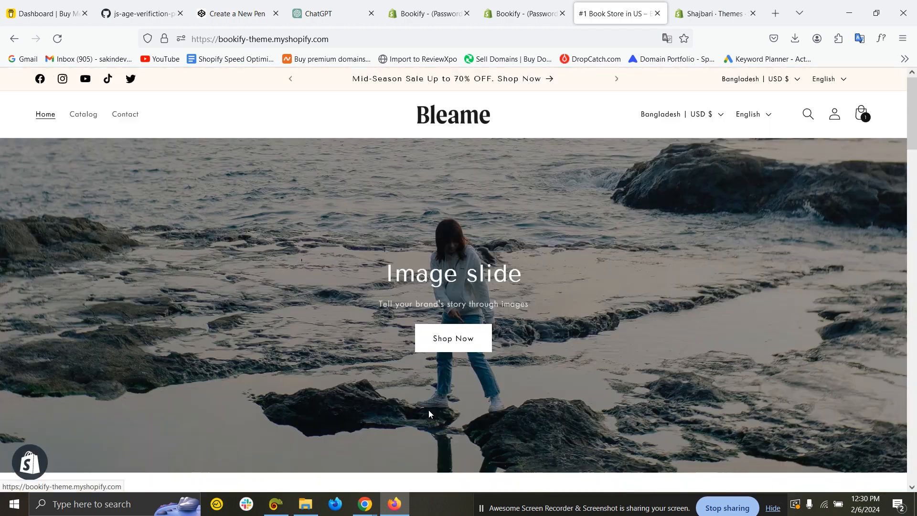
{"action": "scroll", "scroll_direction": "down", "scroll_amount": 3}
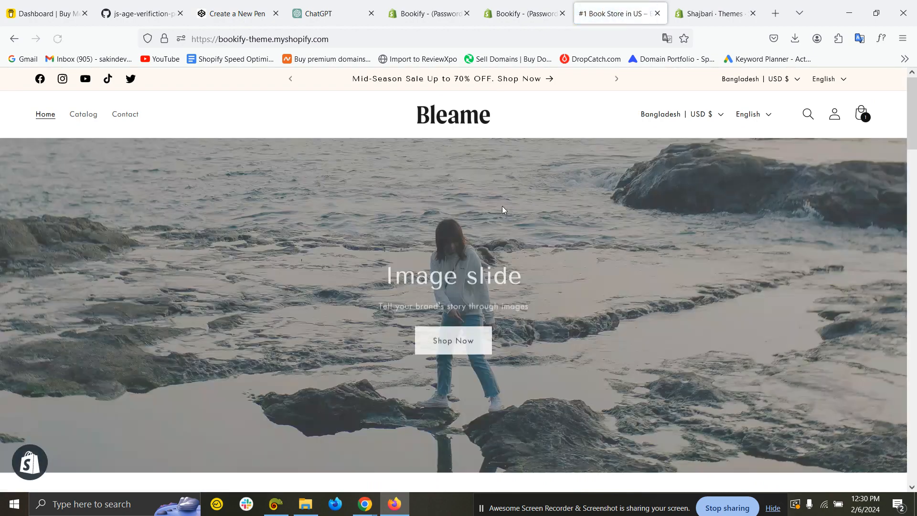
{"action": "scroll", "scroll_direction": "down", "scroll_amount": 3}
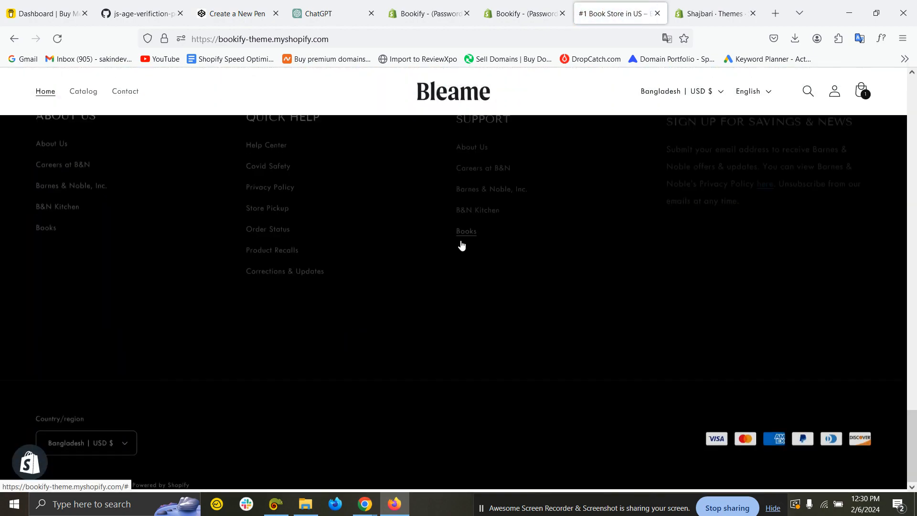
{"action": "scroll", "scroll_direction": "up", "scroll_amount": 3}
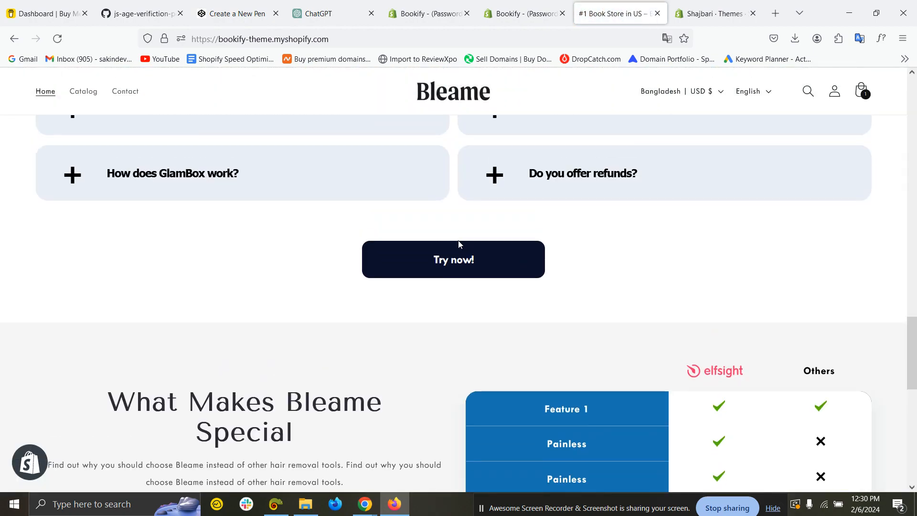
{"action": "scroll", "scroll_direction": "down", "scroll_amount": 3}
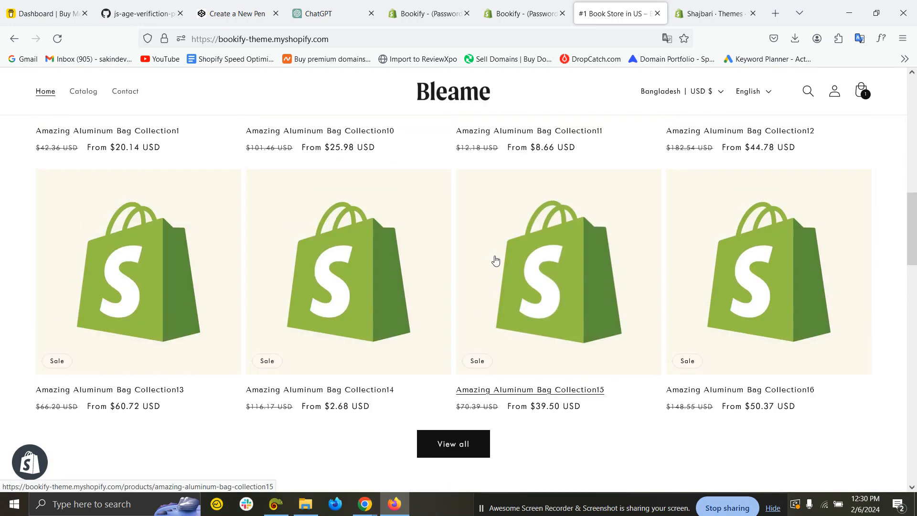
{"action": "scroll", "scroll_direction": "up", "scroll_amount": 3}
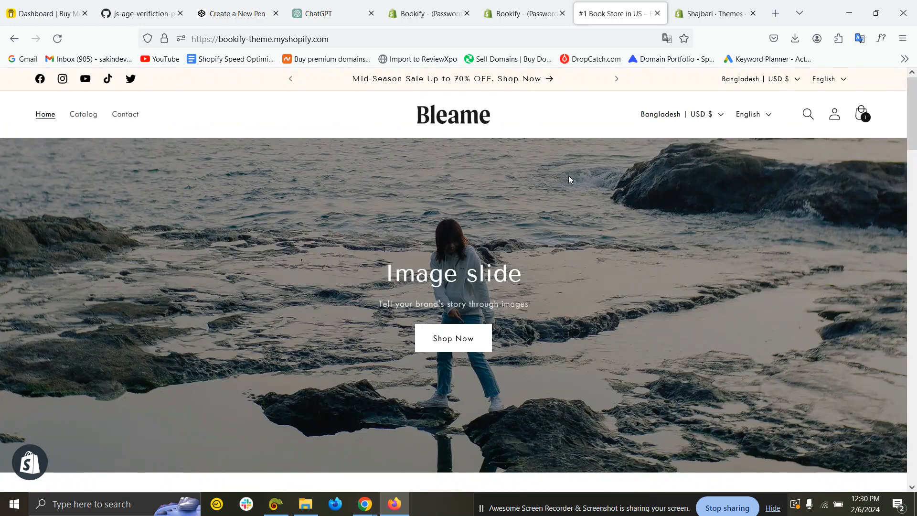
{"action": "mouse_move", "coordinate": [608, 170]}
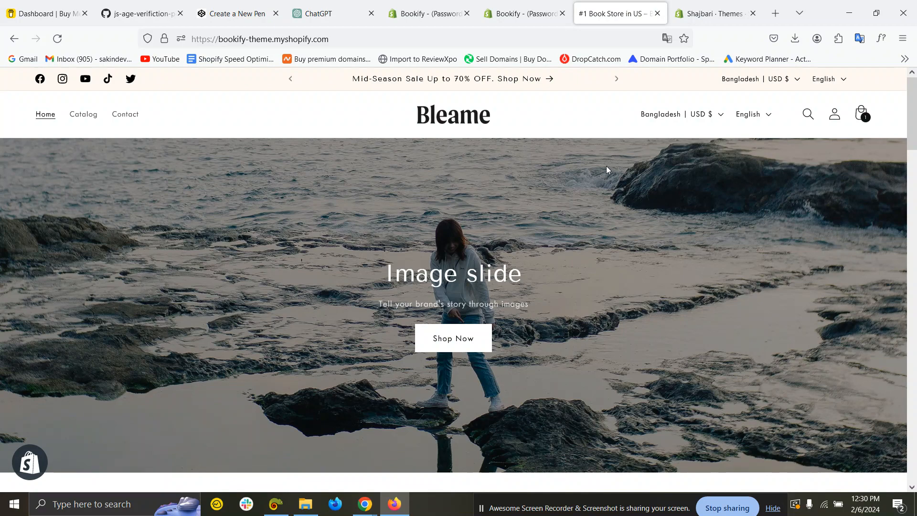
{"action": "mouse_move", "coordinate": [668, 28]}
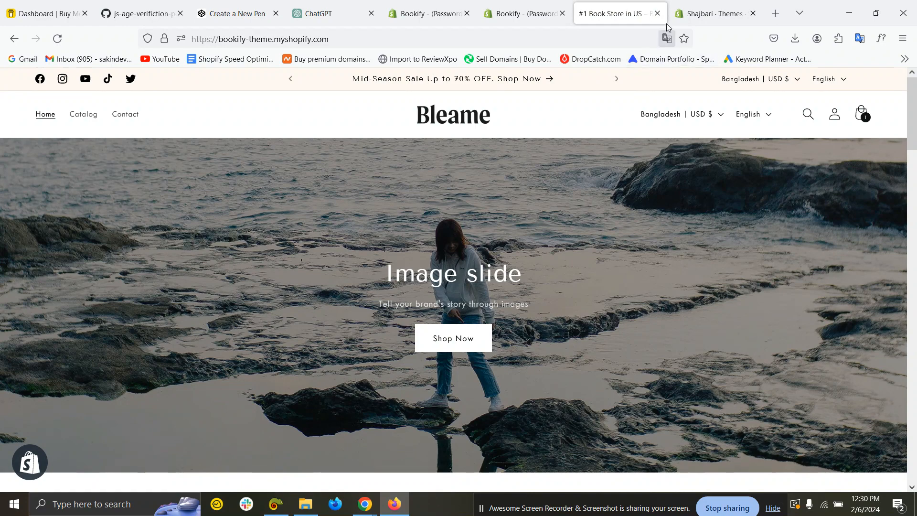
Step: Open the BleameX theme's code editor with its file list from the Themes page
{"action": "left_click", "coordinate": [714, 12]}
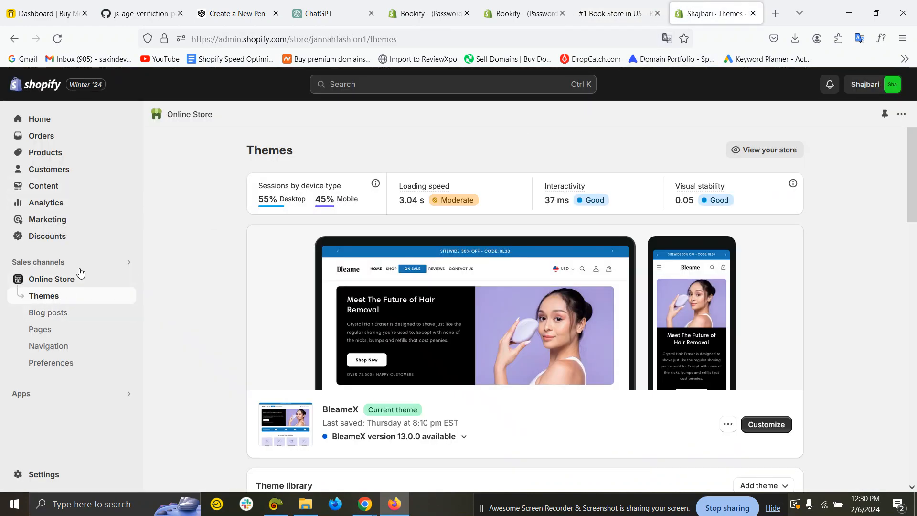
{"action": "scroll", "scroll_direction": "down", "scroll_amount": 3}
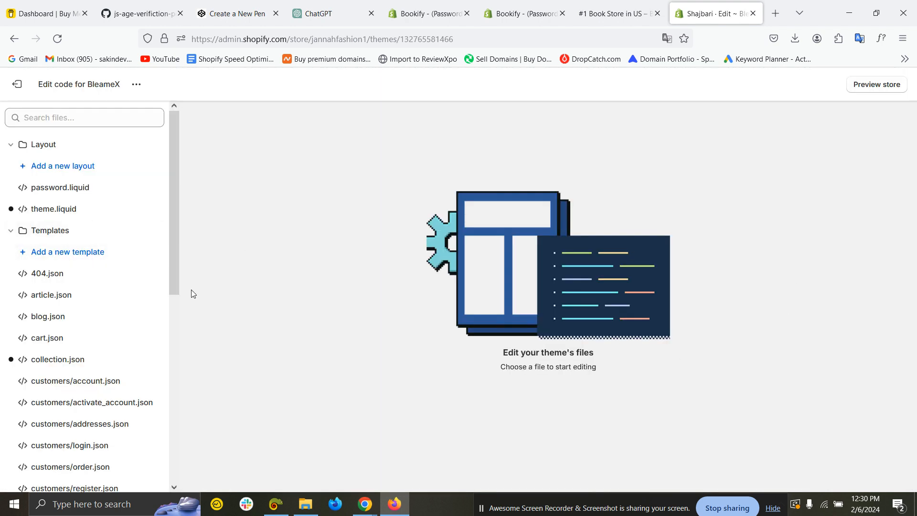
Step: Add a new theme section file named age-verification.liquid
{"action": "left_click", "coordinate": [42, 144]}
{"action": "type", "text": "age-veri"}
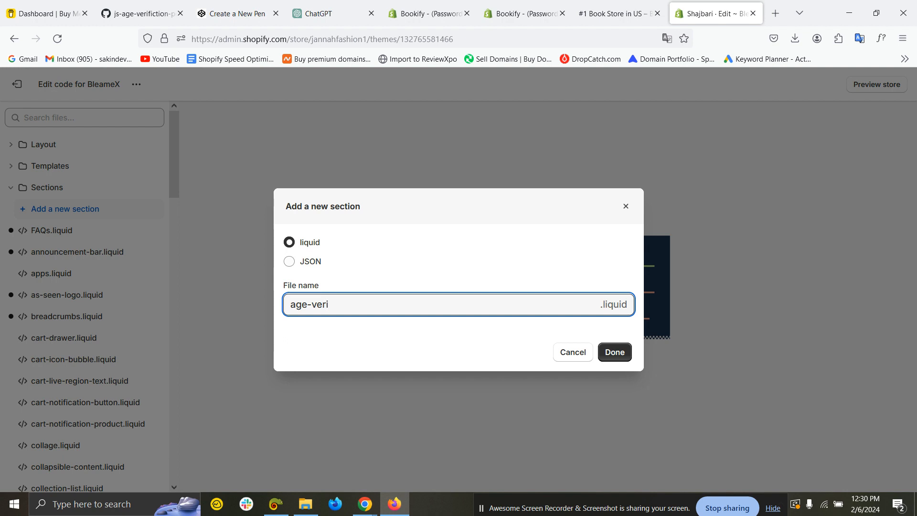
{"action": "type", "text": "ficaiton"}
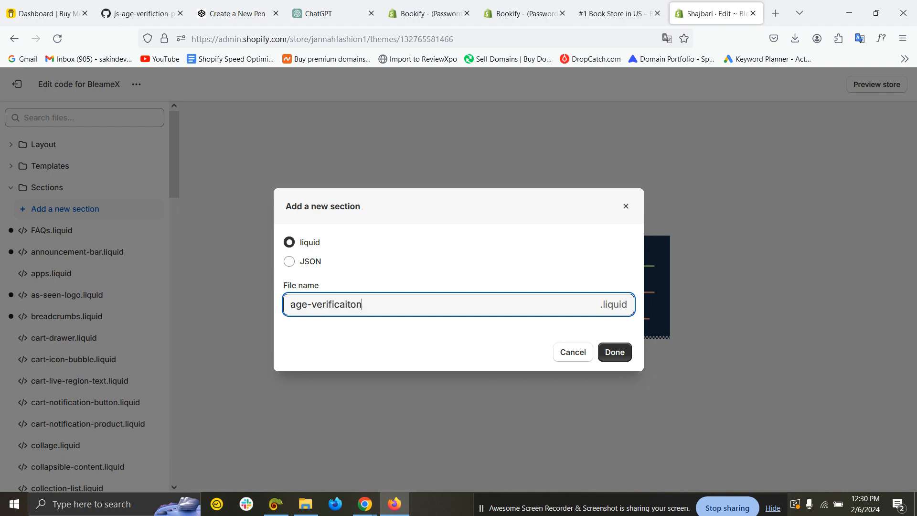
{"action": "type", "text": "age-verification"}
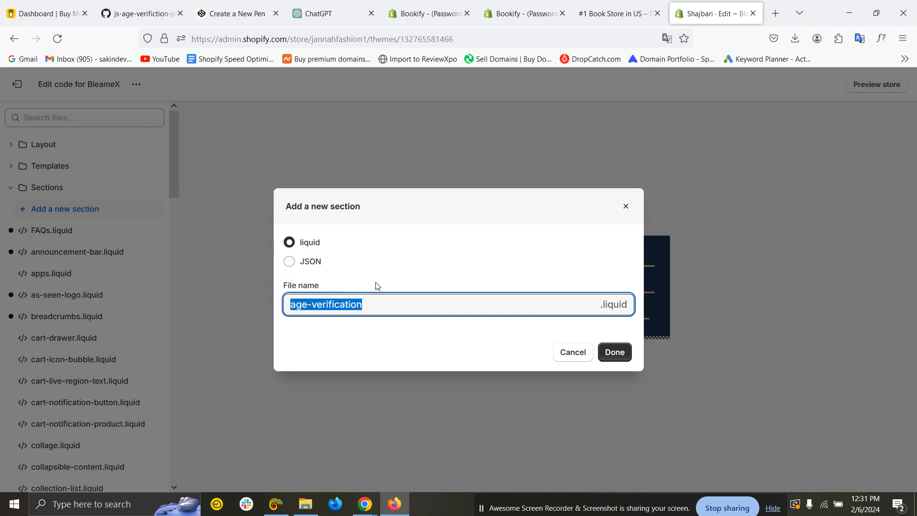
{"action": "left_click", "coordinate": [614, 352]}
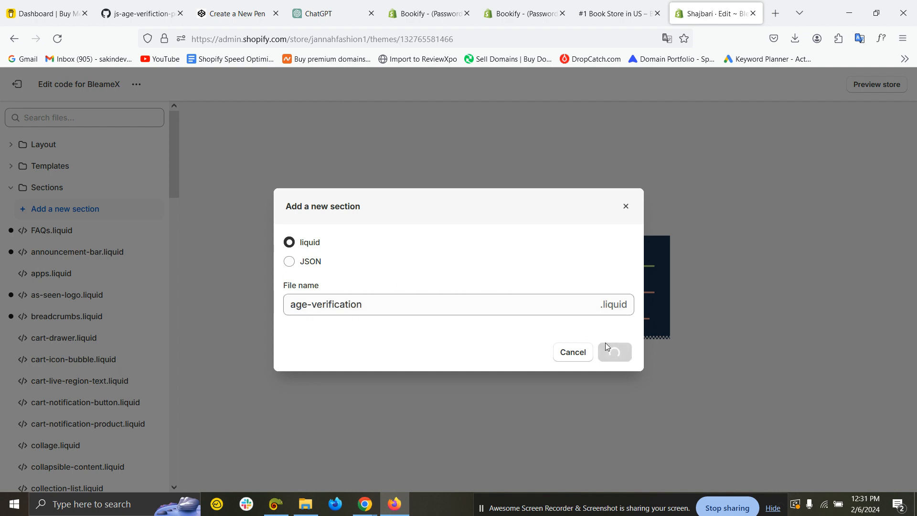
{"action": "left_click", "coordinate": [614, 352]}
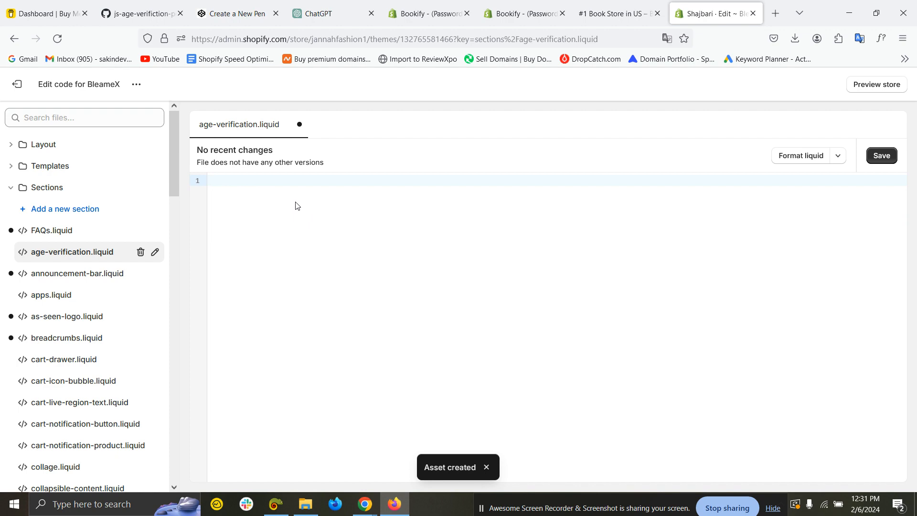
Step: Copy the stored code from the Shopify Age Verification text file on the desktop
{"action": "left_click", "coordinate": [304, 503]}
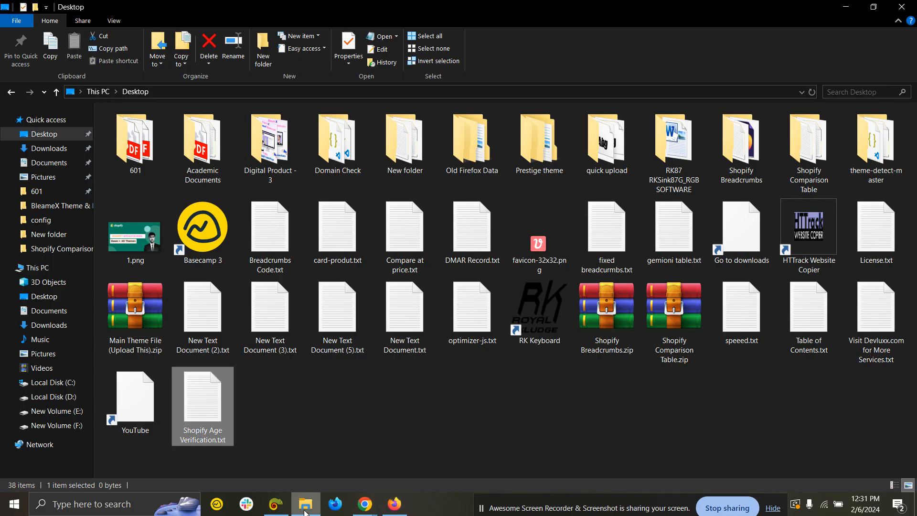
{"action": "double_click", "coordinate": [202, 403]}
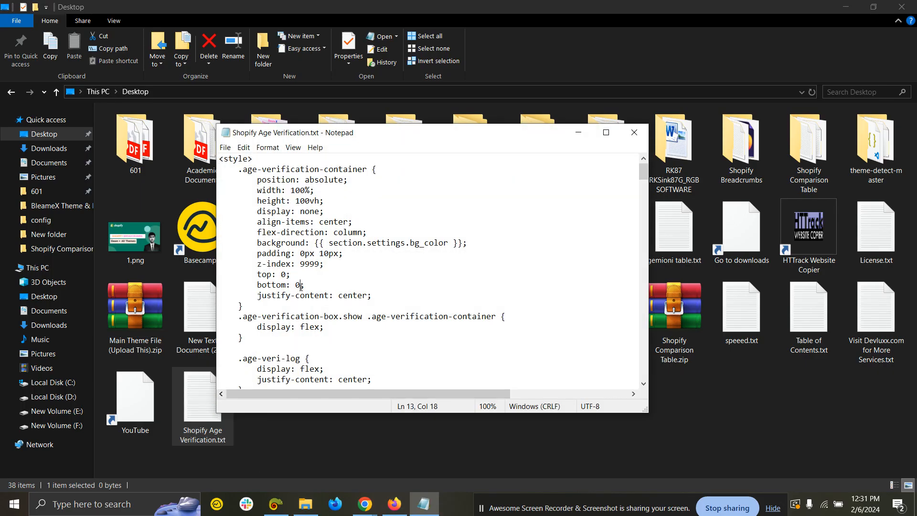
{"action": "key", "text": "ctrl+a"}
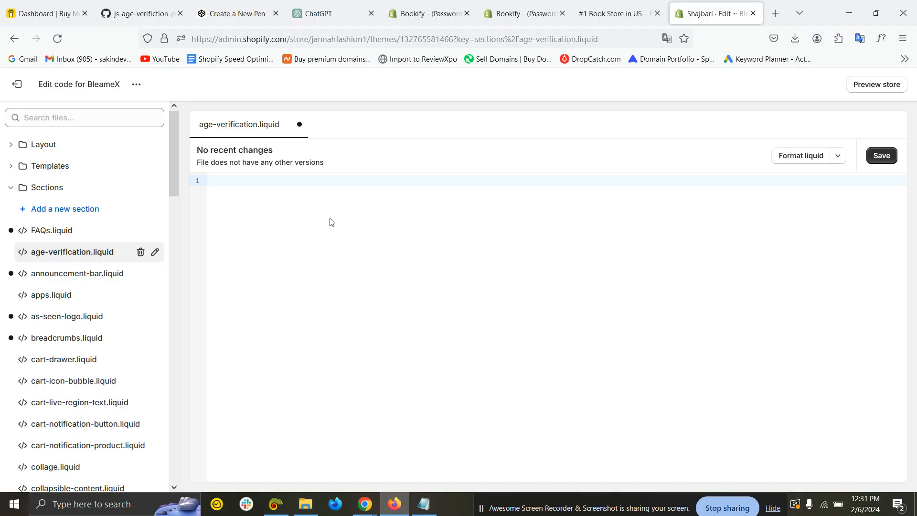
Step: Paste the age-verification code into age-verification.liquid and save the file
{"action": "left_click", "coordinate": [408, 295]}
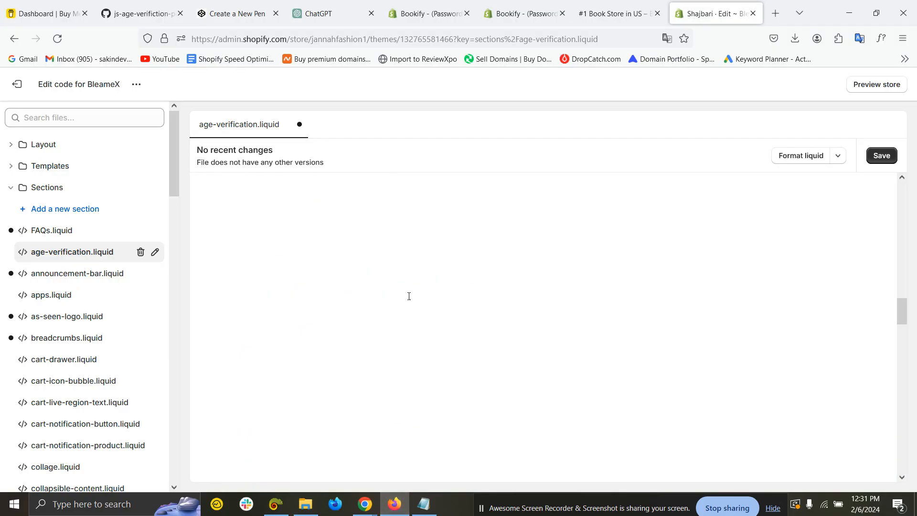
{"action": "left_click", "coordinate": [406, 293]}
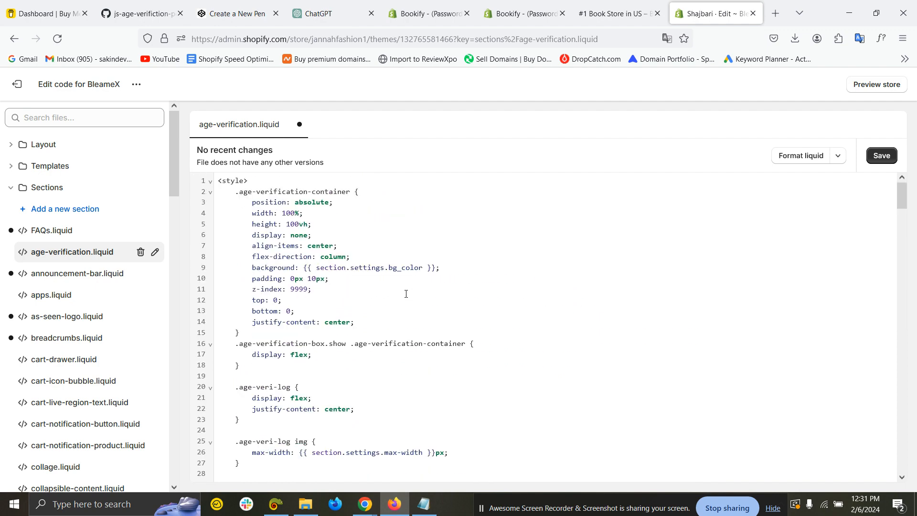
{"action": "mouse_move", "coordinate": [881, 156]}
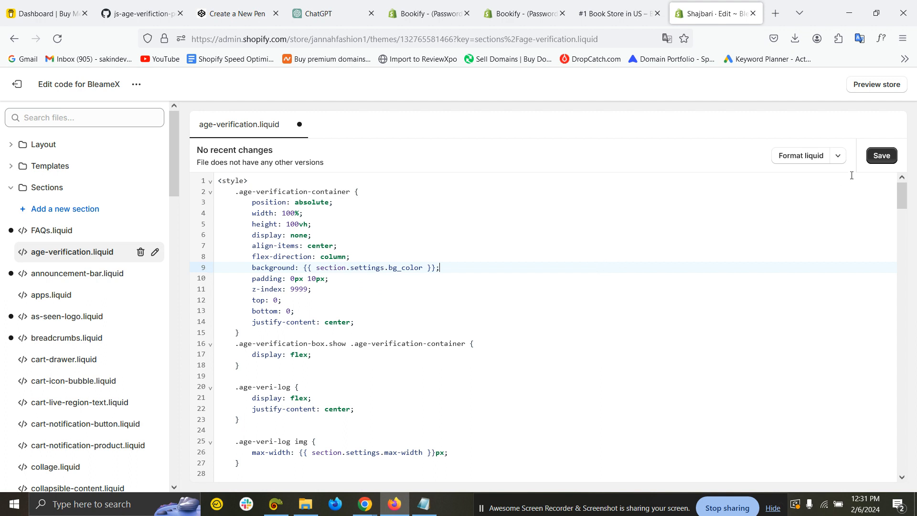
{"action": "left_click", "coordinate": [880, 154]}
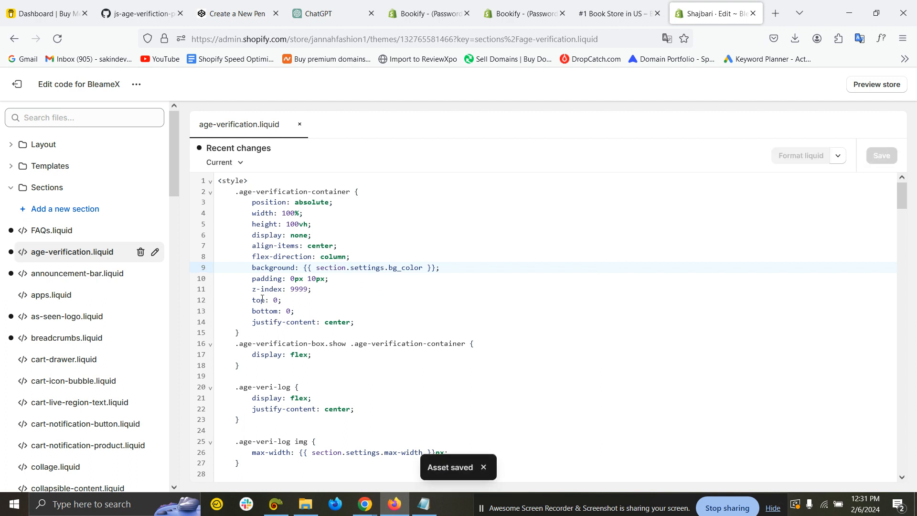
Step: Locate the content_for area in Layout > theme.liquid and duplicate the header-group sections line
{"action": "left_click", "coordinate": [41, 144]}
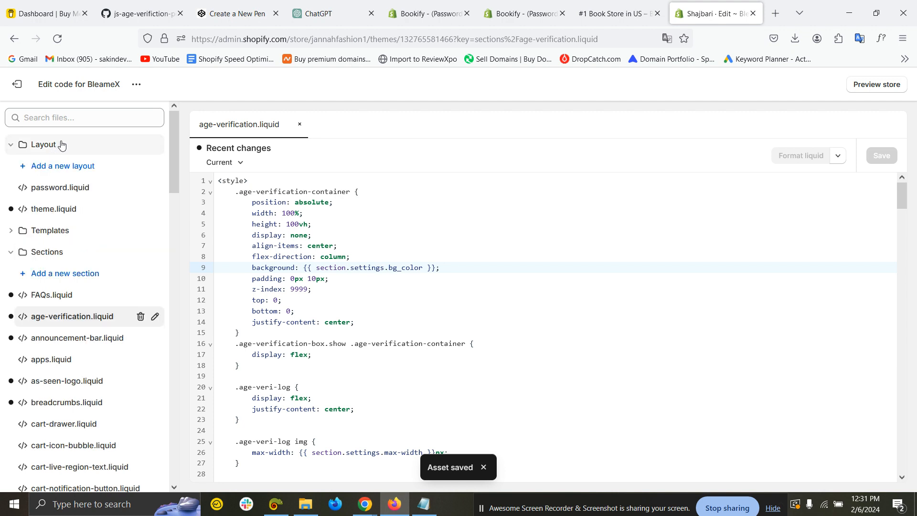
{"action": "mouse_move", "coordinate": [52, 209]}
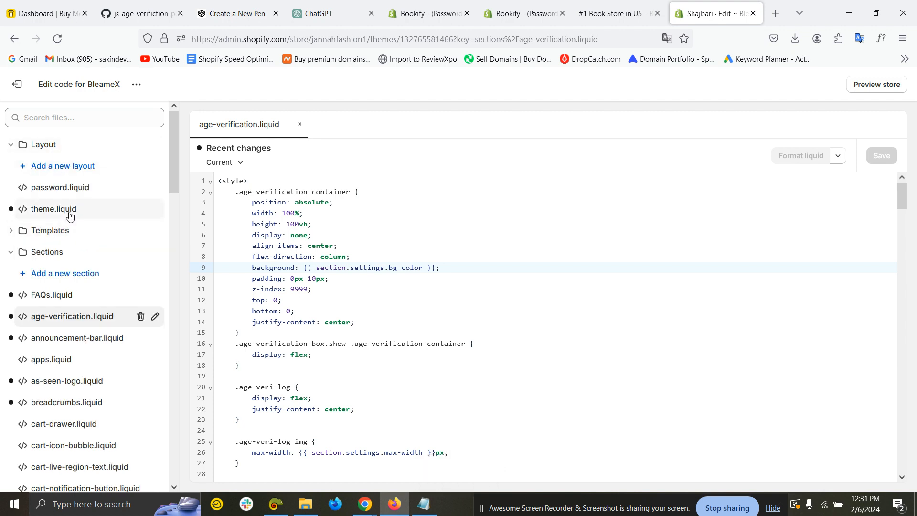
{"action": "left_click", "coordinate": [53, 209]}
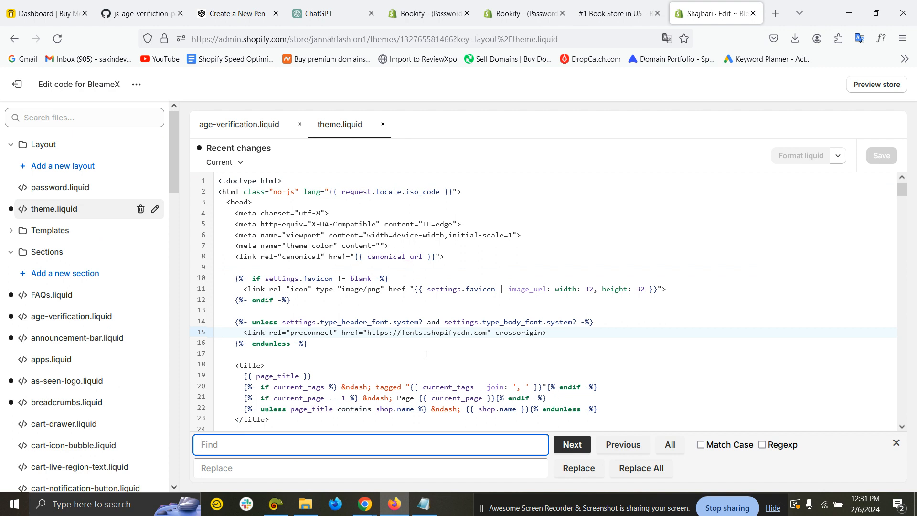
{"action": "type", "text": "content_for"}
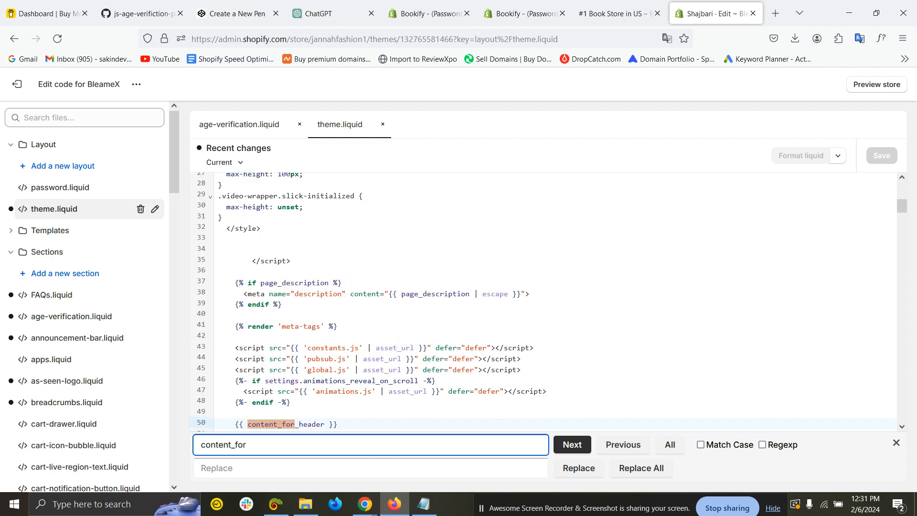
{"action": "left_click", "coordinate": [571, 444]}
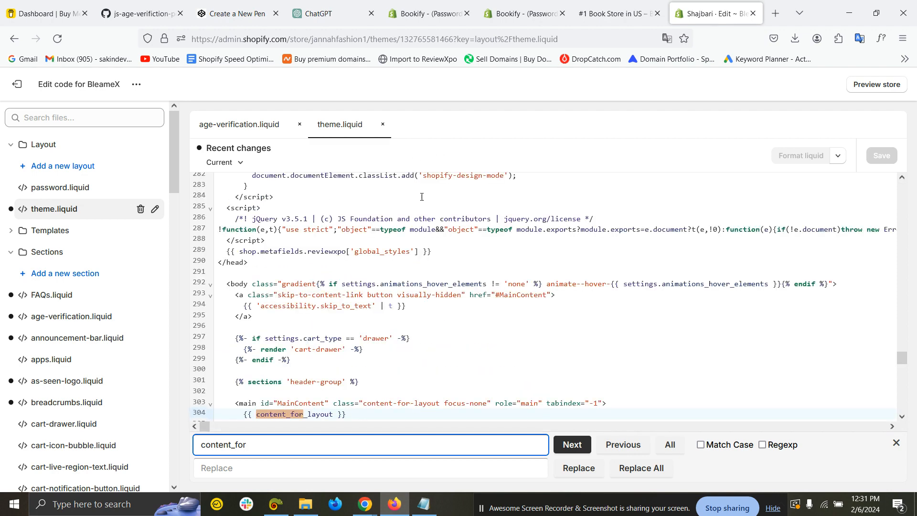
{"action": "left_click", "coordinate": [571, 444]}
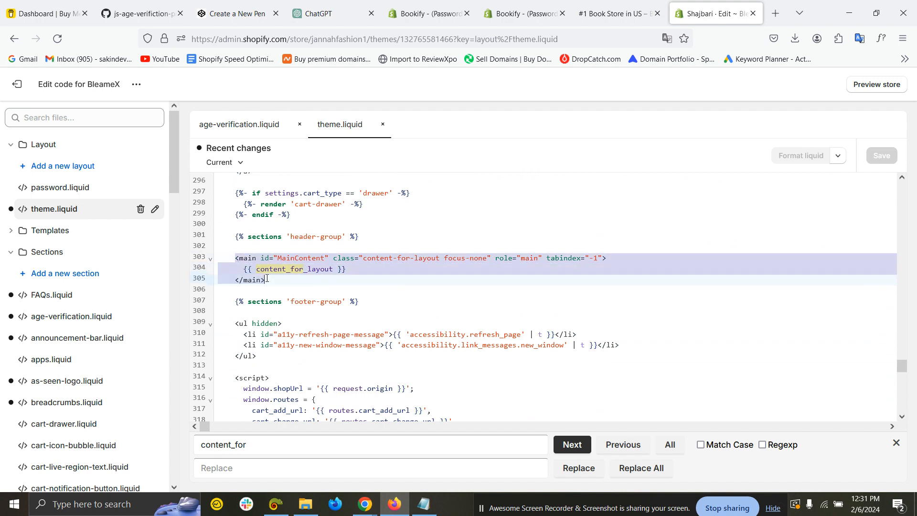
{"action": "left_click", "coordinate": [333, 236]}
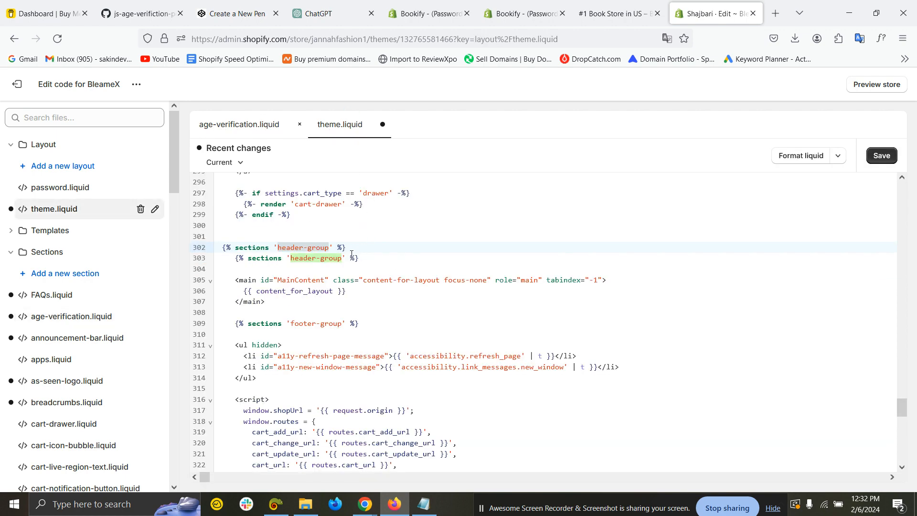
Step: Rename the duplicate to sections 'age-verification' and save theme.liquid
{"action": "left_click", "coordinate": [328, 258]}
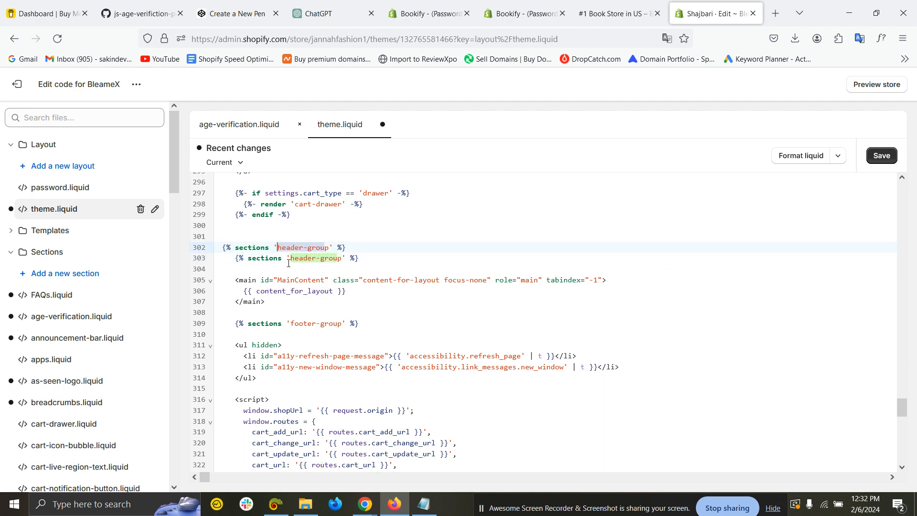
{"action": "type", "text": "a"}
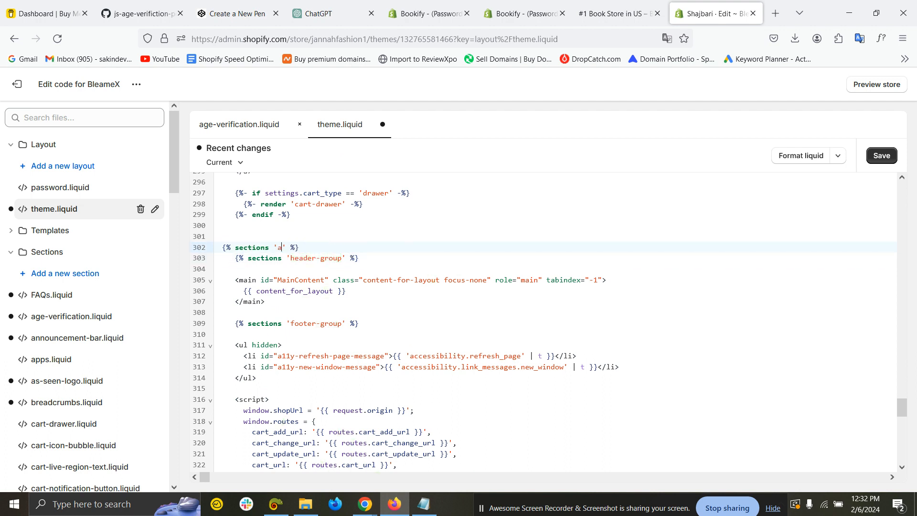
{"action": "type", "text": "ge-verification"}
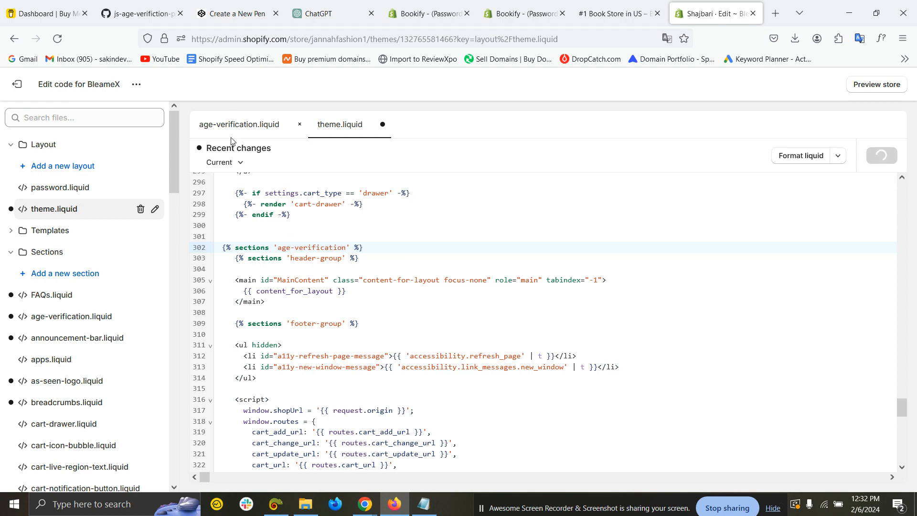
{"action": "left_click", "coordinate": [239, 124]}
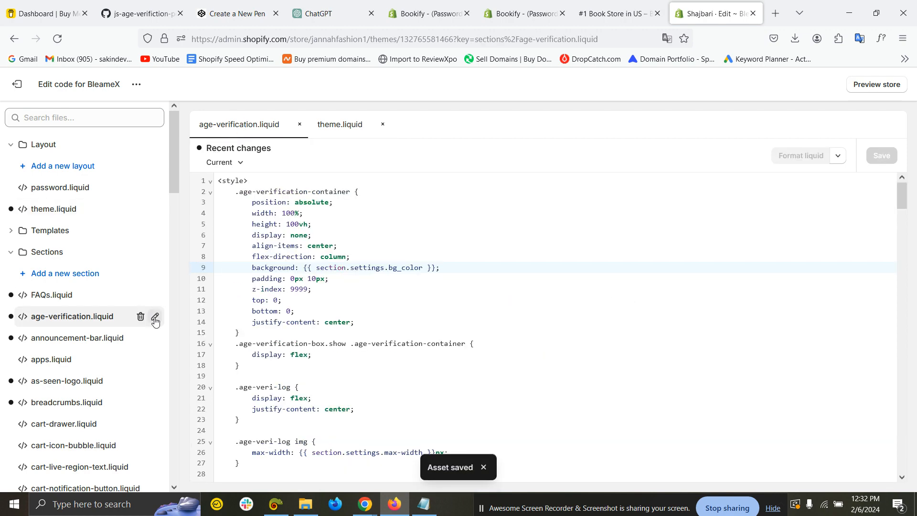
{"action": "left_click", "coordinate": [154, 319]}
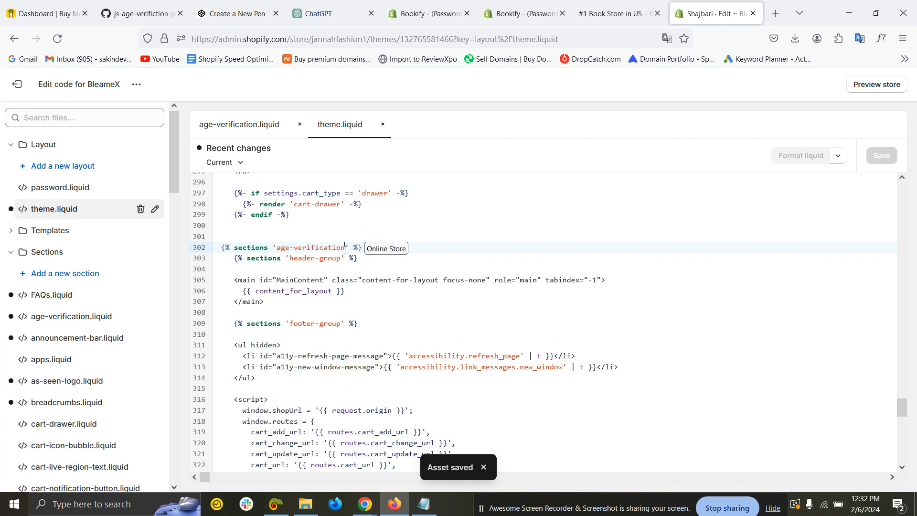
Step: Launch Customize theme for BleameX in another tab, then return to the code editor
{"action": "left_click", "coordinate": [136, 84]}
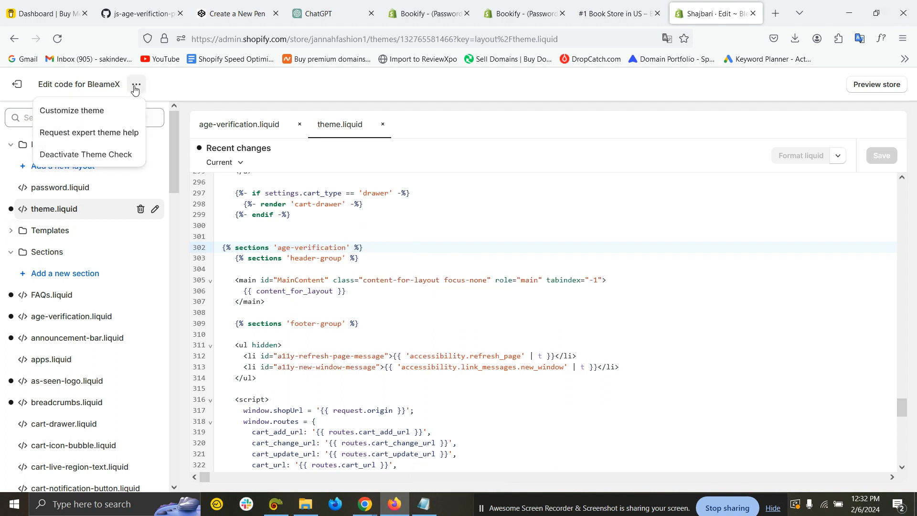
{"action": "left_click", "coordinate": [72, 110]}
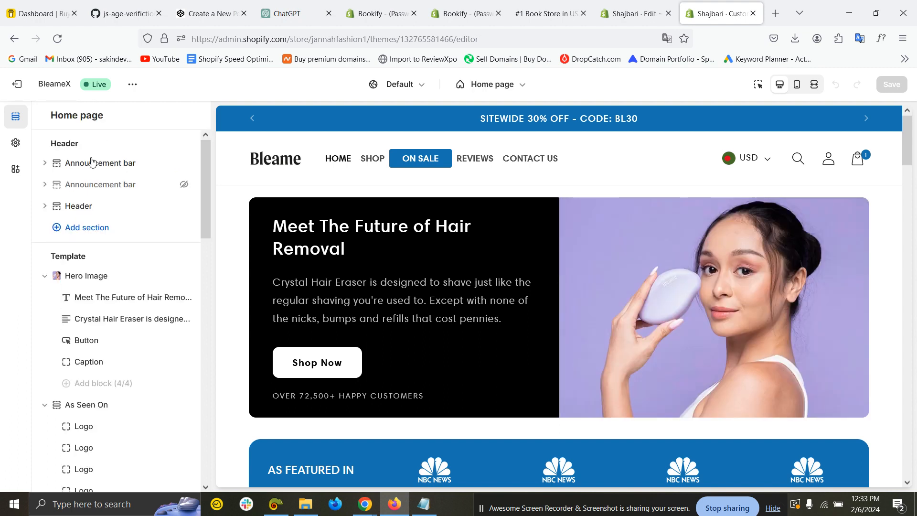
{"action": "mouse_move", "coordinate": [100, 184]}
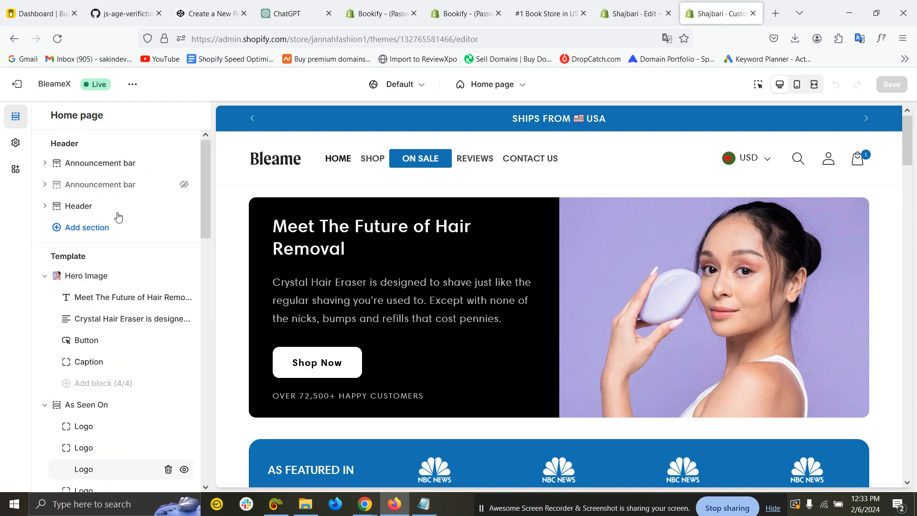
{"action": "mouse_move", "coordinate": [99, 269]}
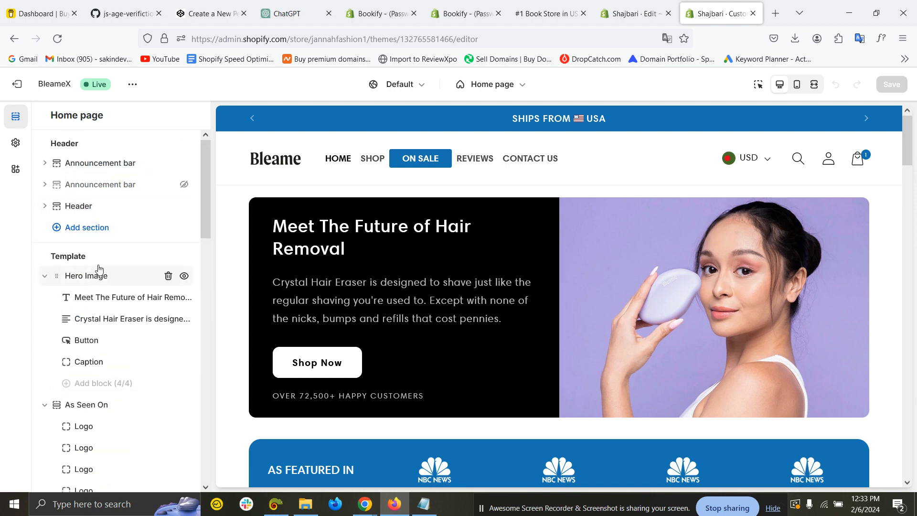
{"action": "left_click", "coordinate": [635, 12]}
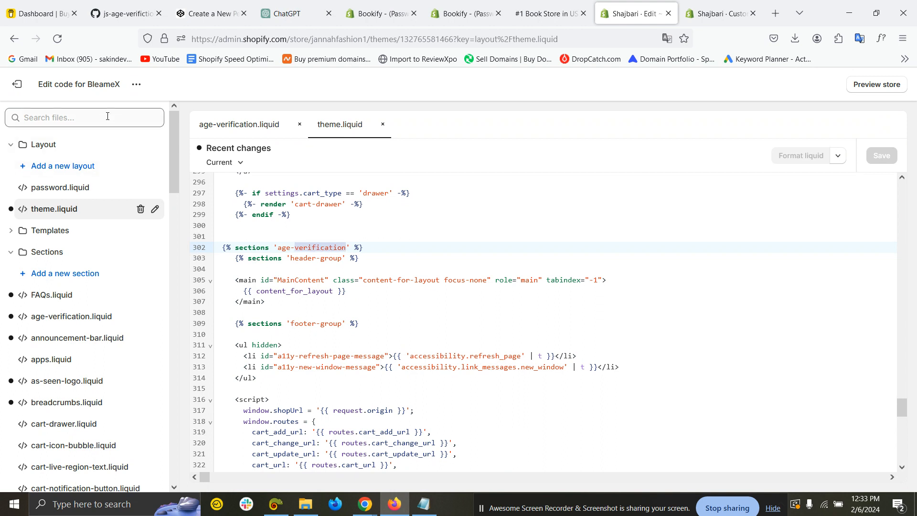
Step: Change the include to a singular section 'age-verification' tag, save theme.liquid and reload the customizer
{"action": "type", "text": "verification"}
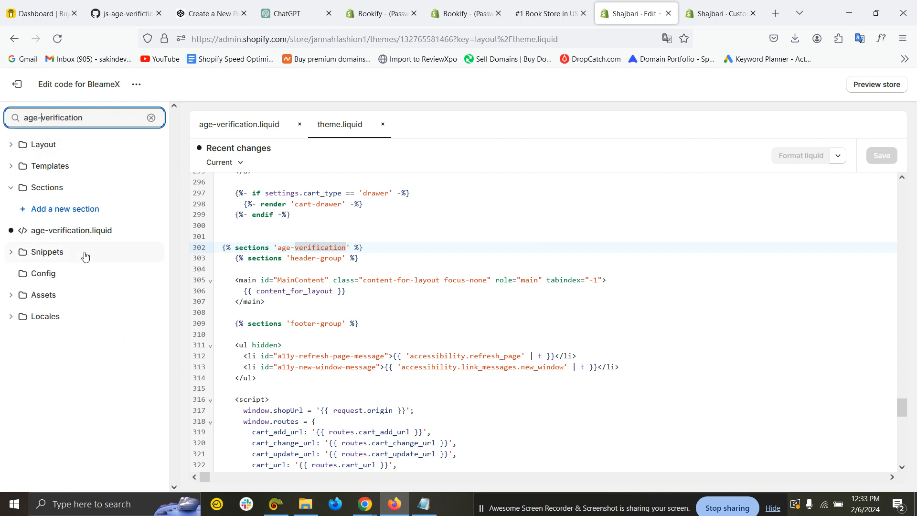
{"action": "left_click", "coordinate": [68, 231]}
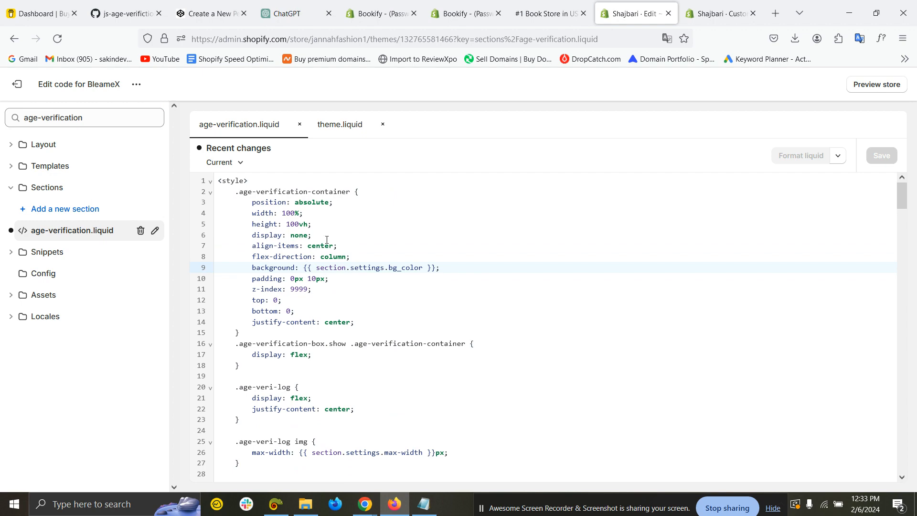
{"action": "left_click", "coordinate": [339, 124]}
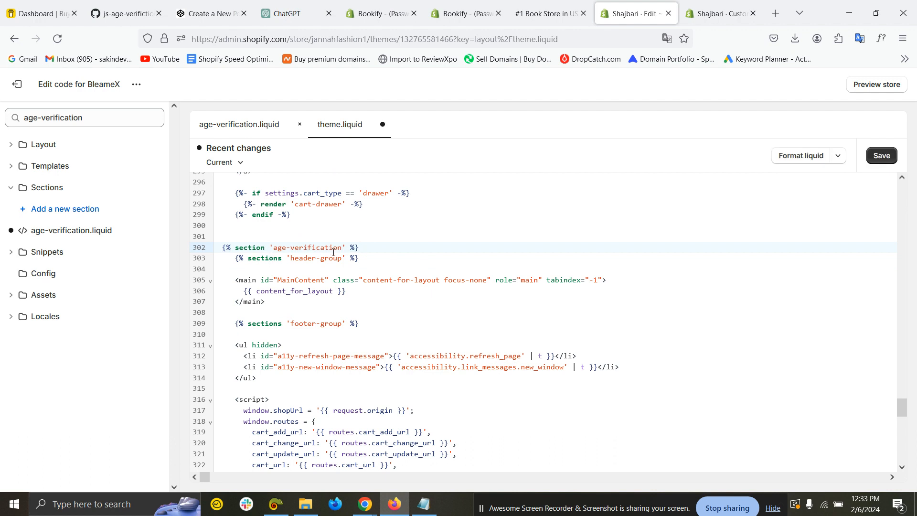
{"action": "key", "text": "enter"}
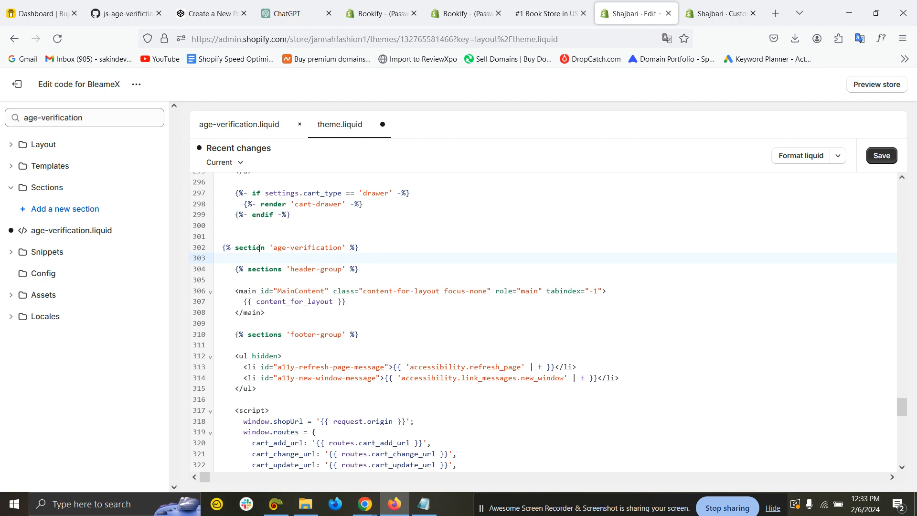
{"action": "left_click", "coordinate": [880, 156]}
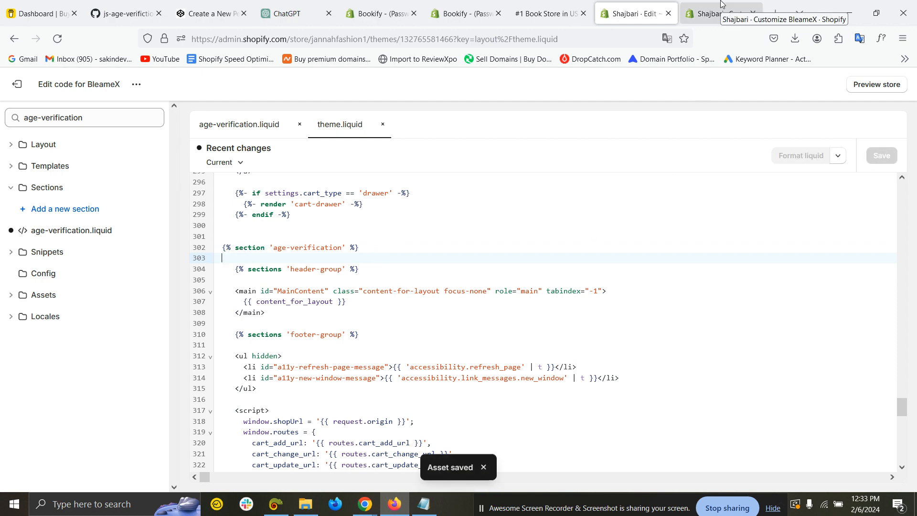
{"action": "left_click", "coordinate": [719, 13]}
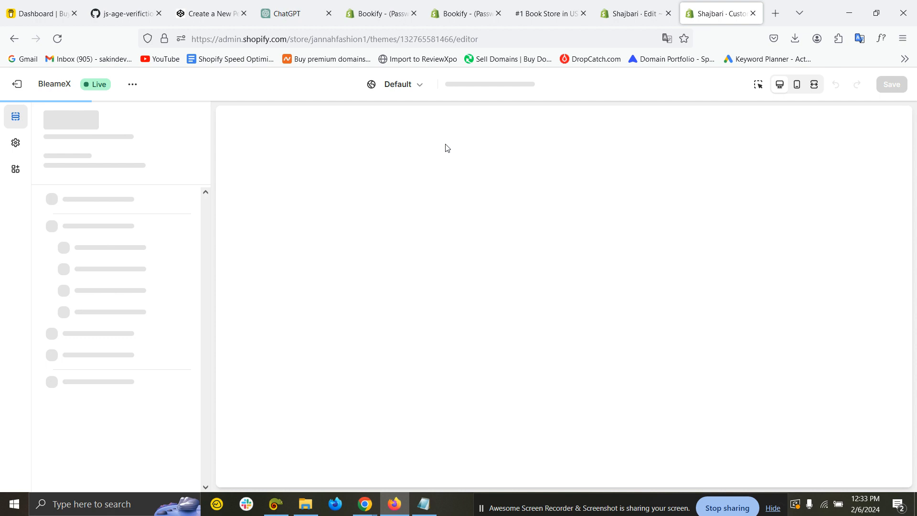
{"action": "mouse_move", "coordinate": [436, 146]}
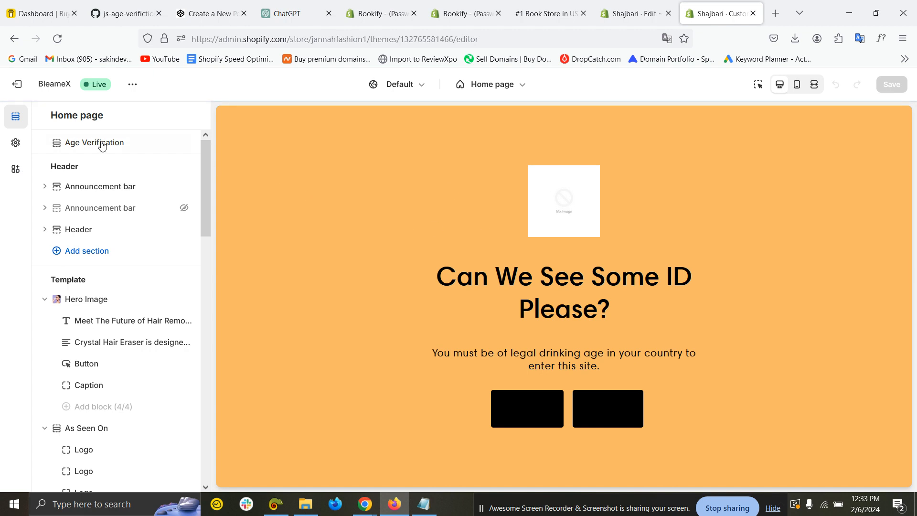
{"action": "mouse_move", "coordinate": [220, 292]}
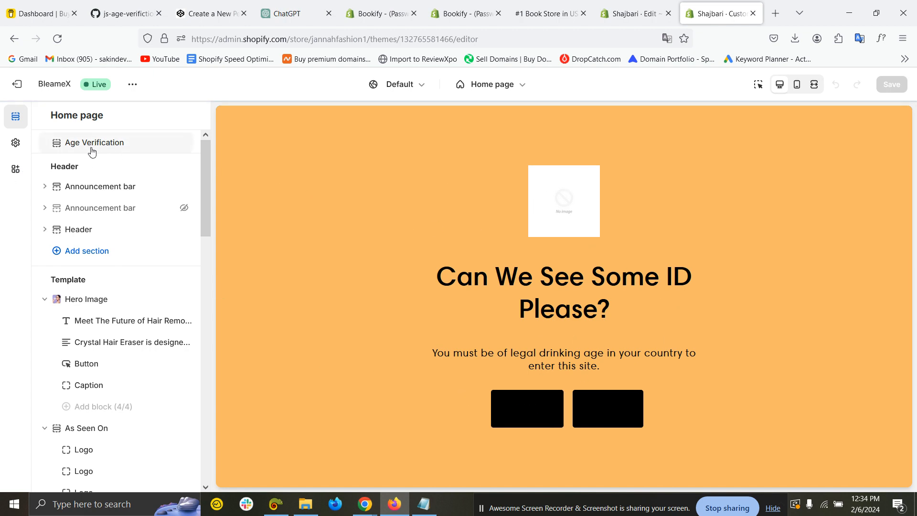
Step: Enable the Age Verification section and set the FORCHICS logo as its popup image
{"action": "left_click", "coordinate": [93, 142]}
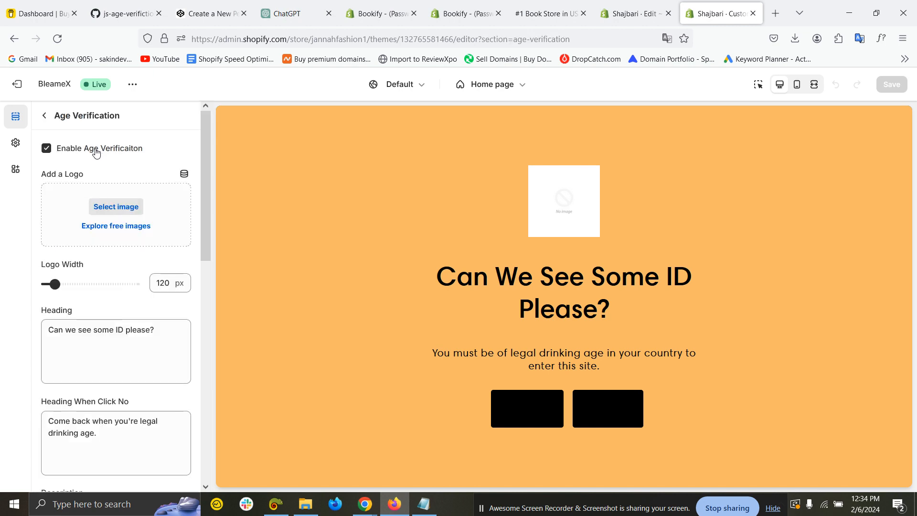
{"action": "left_click", "coordinate": [46, 148]}
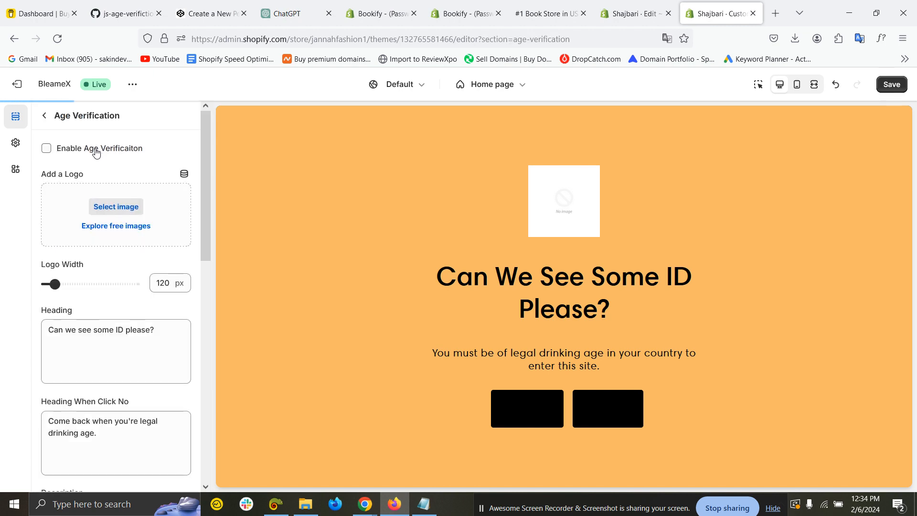
{"action": "left_click", "coordinate": [45, 148]}
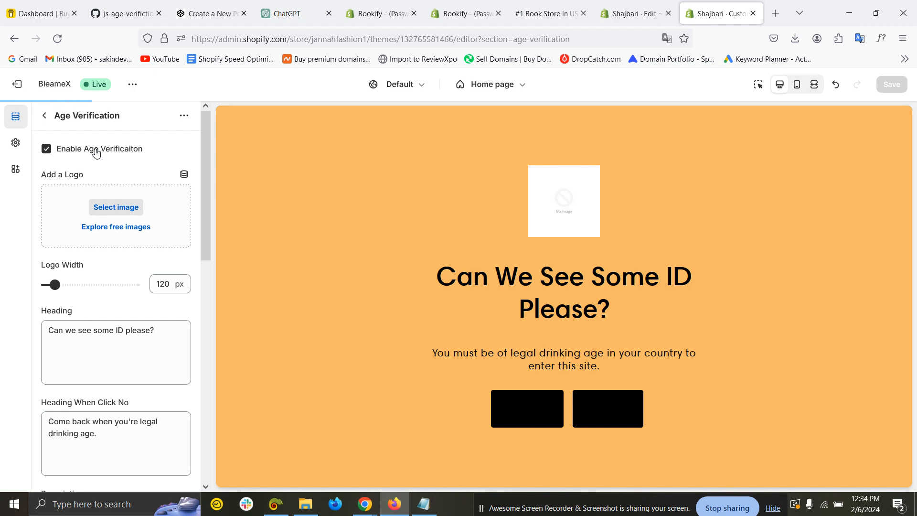
{"action": "mouse_move", "coordinate": [115, 207]}
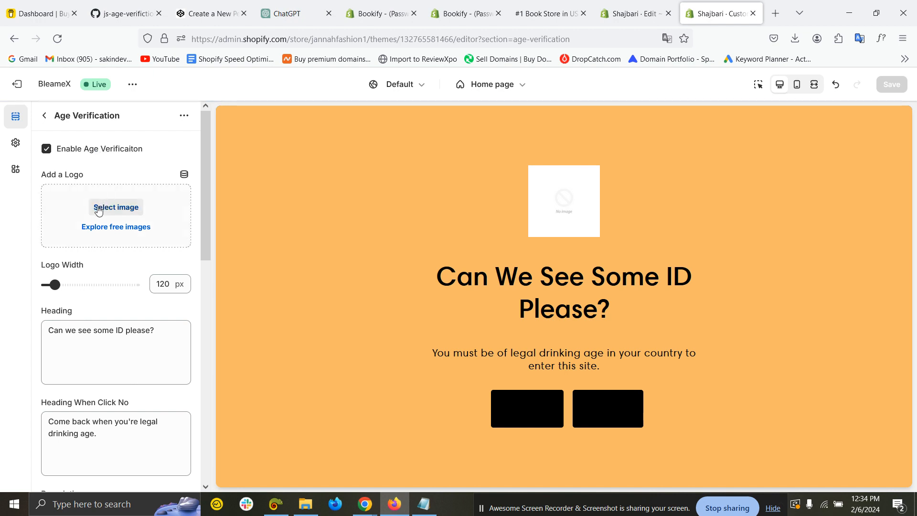
{"action": "left_click", "coordinate": [115, 207]}
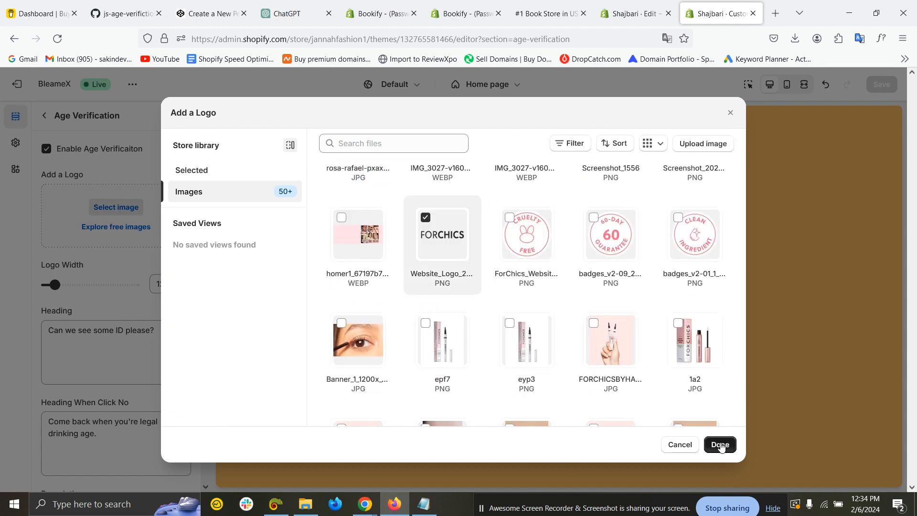
{"action": "left_click", "coordinate": [718, 444]}
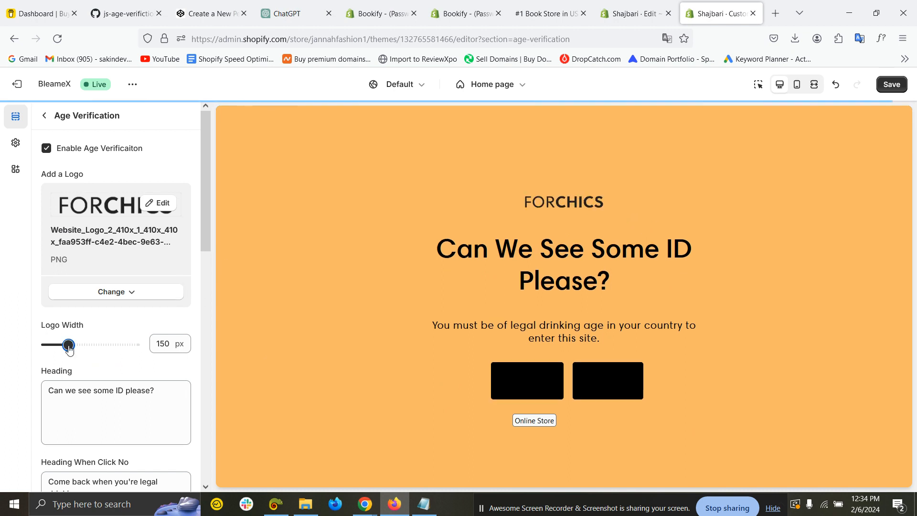
Step: Swap the popup logo for the Cruelty Free badge at 130 px wide
{"action": "left_click", "coordinate": [115, 292]}
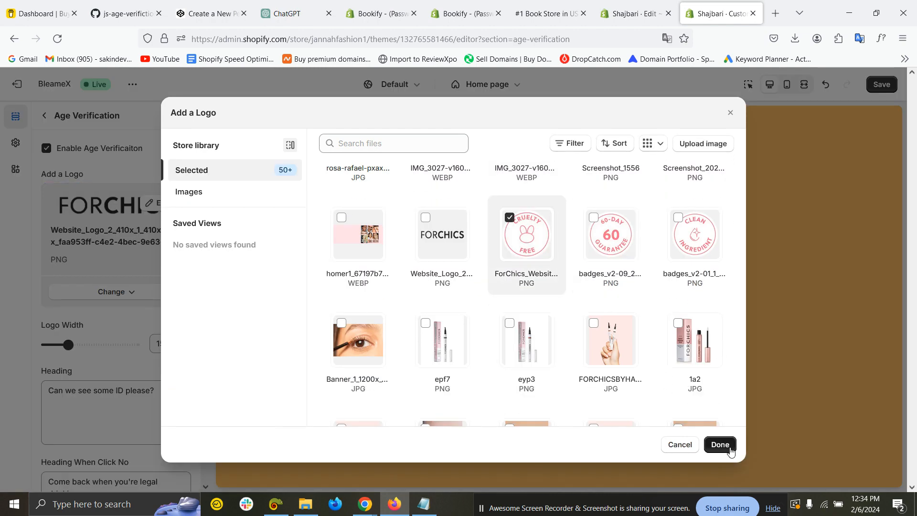
{"action": "left_click", "coordinate": [719, 444]}
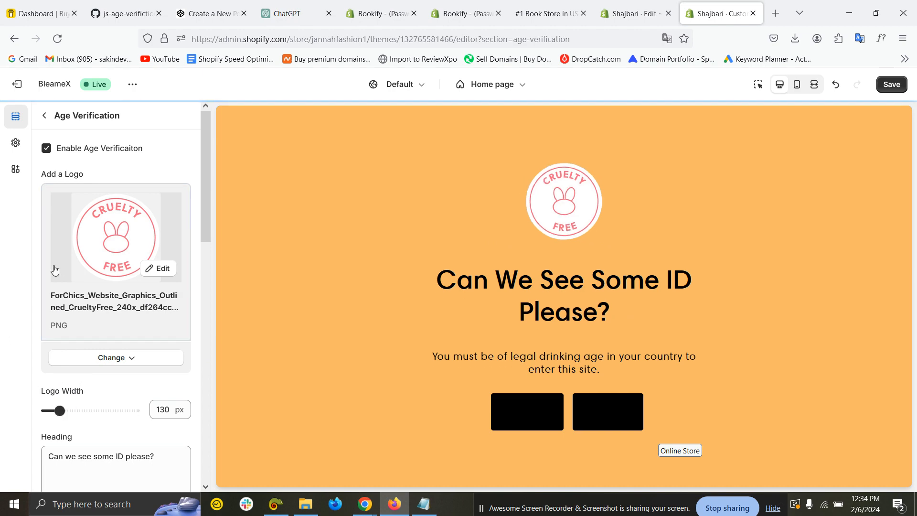
{"action": "scroll", "scroll_direction": "down", "scroll_amount": 3}
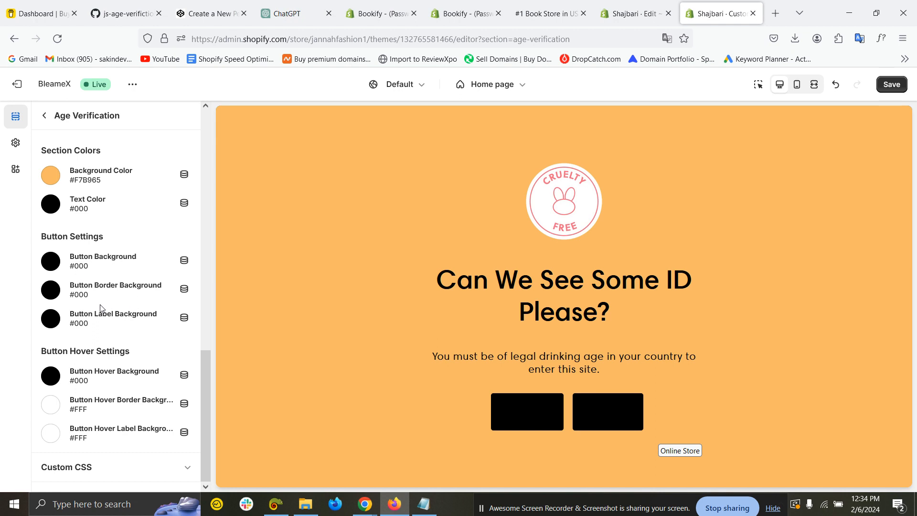
Step: Make the button background transparent with black #000000 labels
{"action": "left_click", "coordinate": [50, 319]}
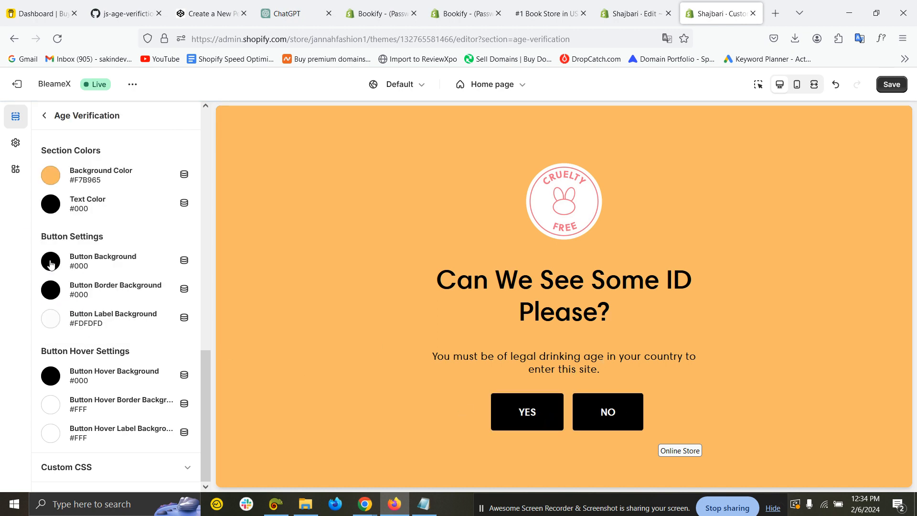
{"action": "left_click", "coordinate": [50, 261]}
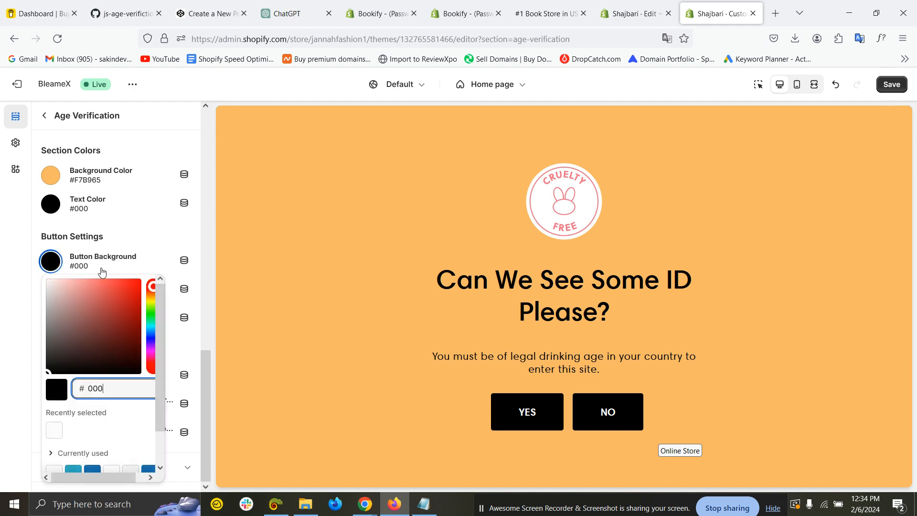
{"action": "triple_click", "coordinate": [113, 389]}
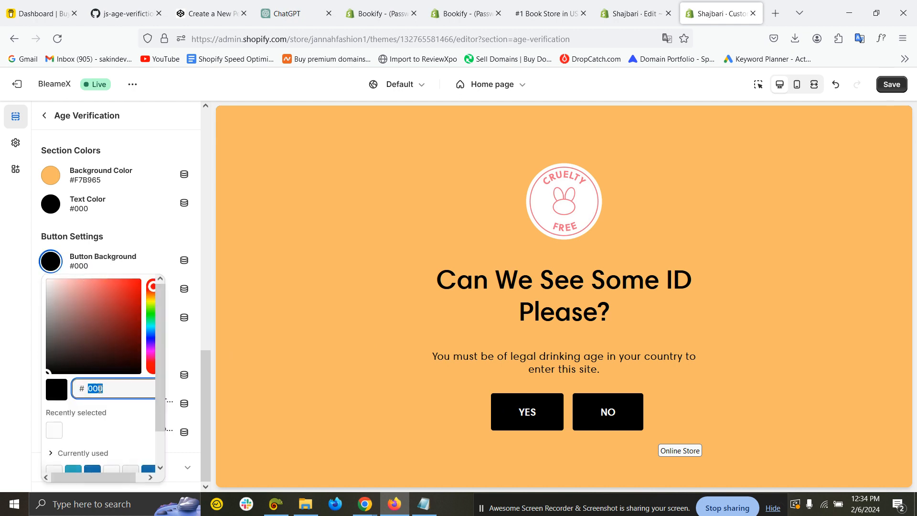
{"action": "left_click", "coordinate": [392, 410]}
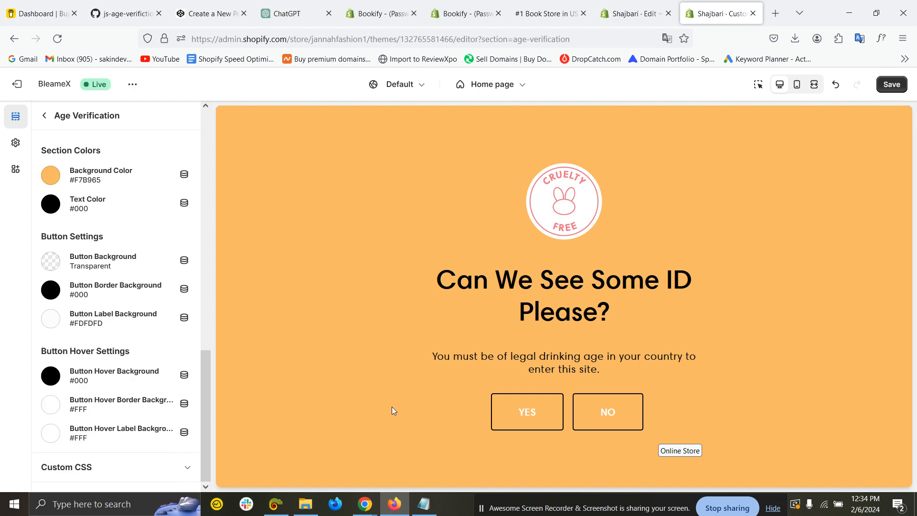
{"action": "left_click", "coordinate": [50, 318]}
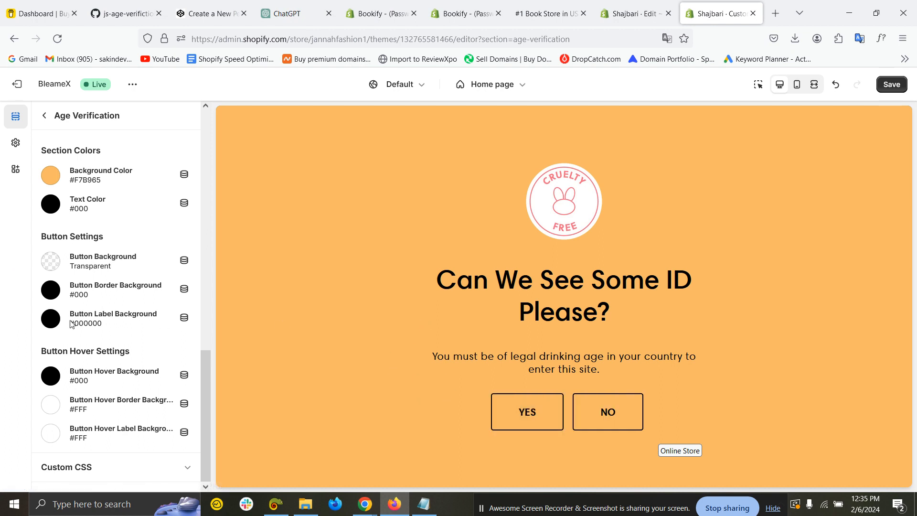
{"action": "mouse_move", "coordinate": [85, 380]}
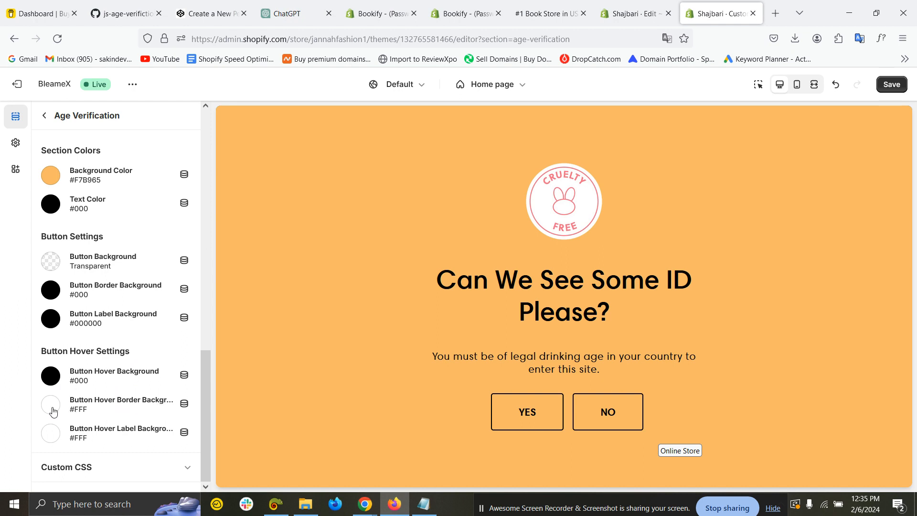
Step: Set the button hover border to #000000 and hover label to #FFFFFF
{"action": "left_click", "coordinate": [51, 404]}
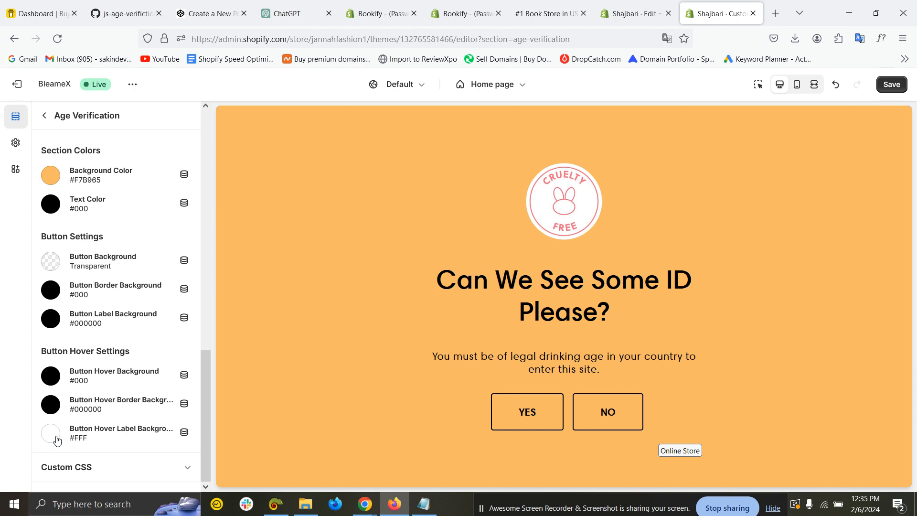
{"action": "left_click", "coordinate": [51, 431]}
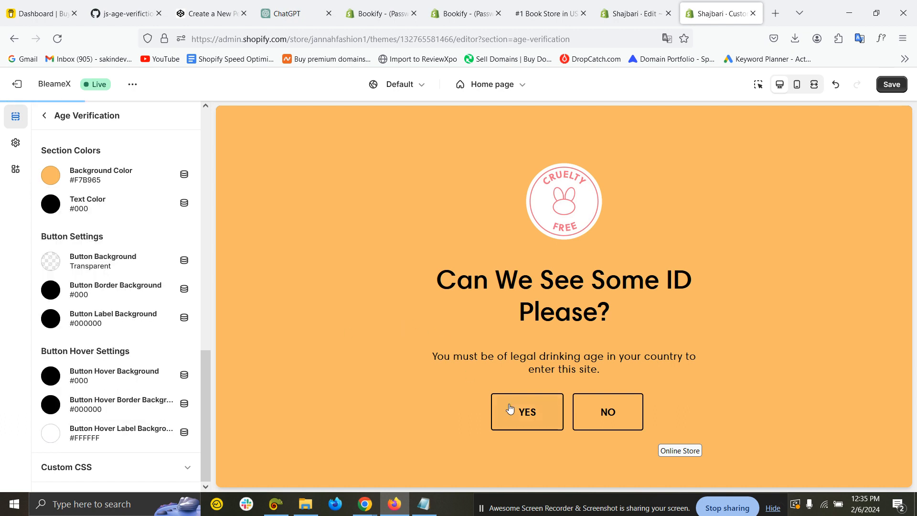
{"action": "mouse_move", "coordinate": [599, 366]}
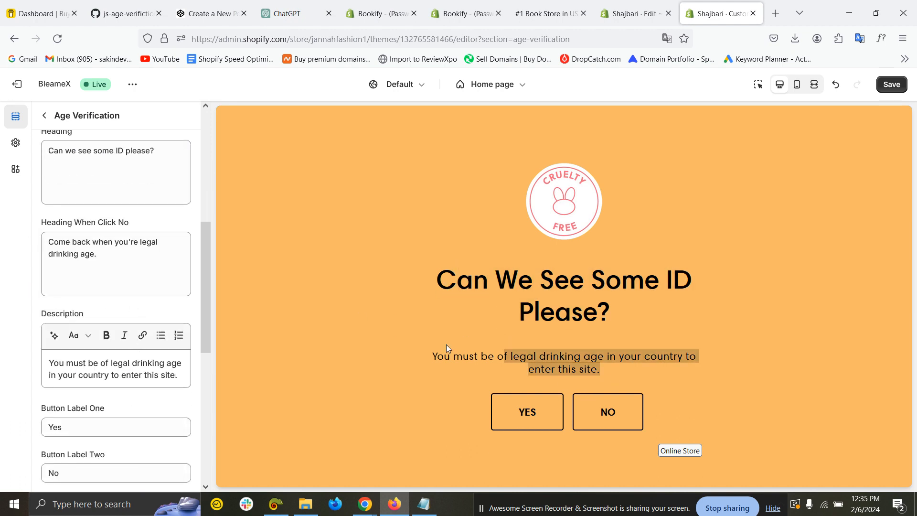
Step: Finish Button Label One as 'Yes, Go.' and move into Button Label Two
{"action": "triple_click", "coordinate": [116, 247]}
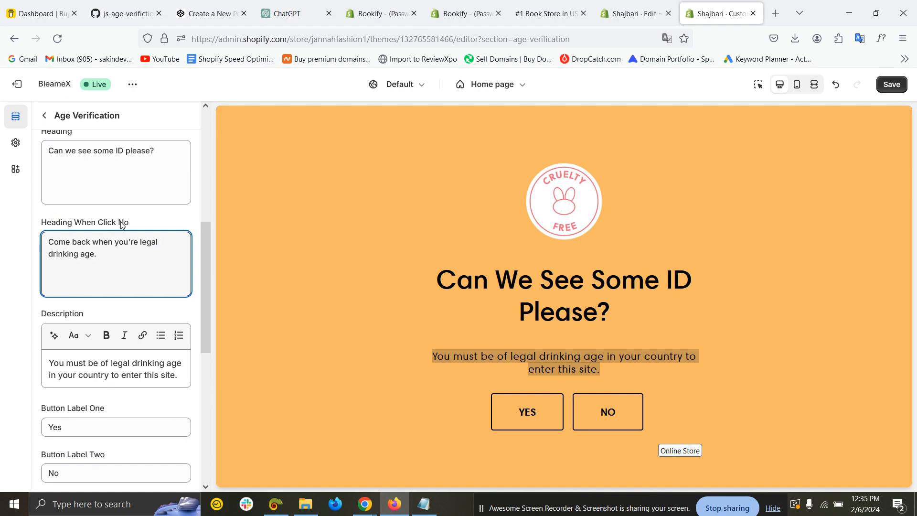
{"action": "mouse_move", "coordinate": [607, 412]}
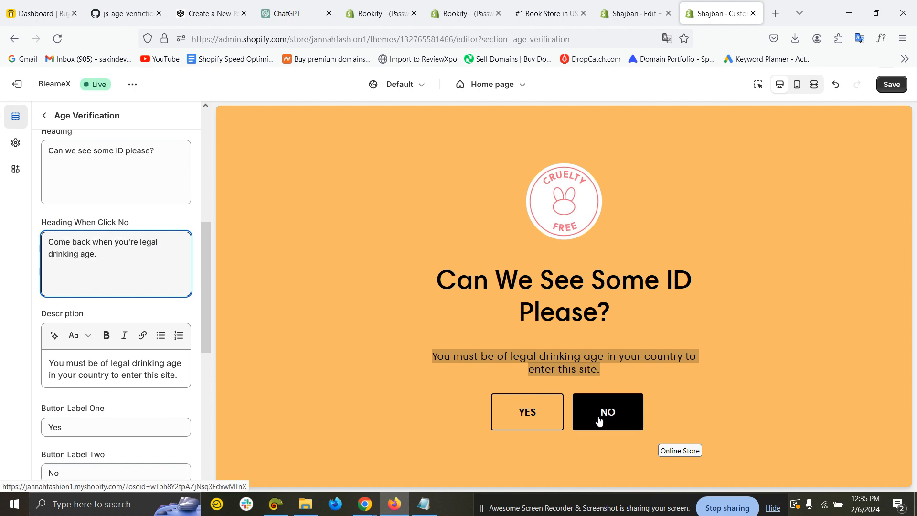
{"action": "triple_click", "coordinate": [105, 248]}
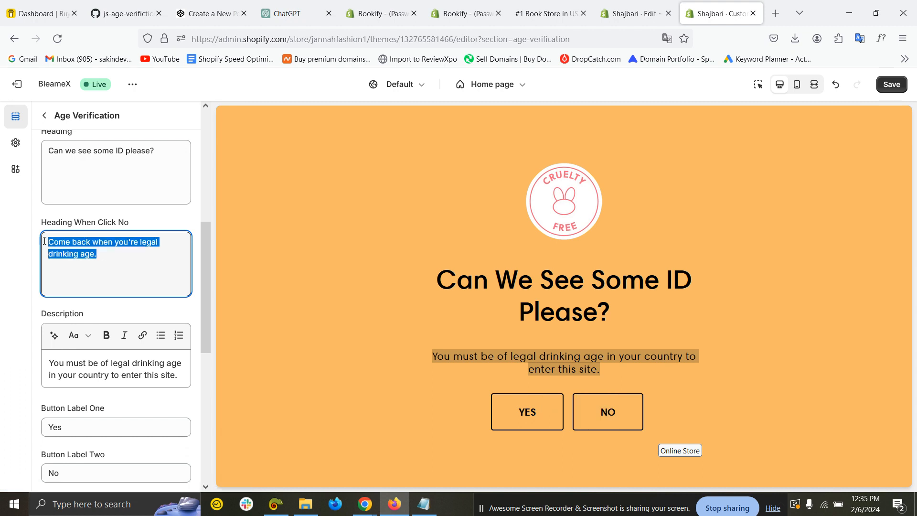
{"action": "scroll", "scroll_direction": "down", "scroll_amount": 3}
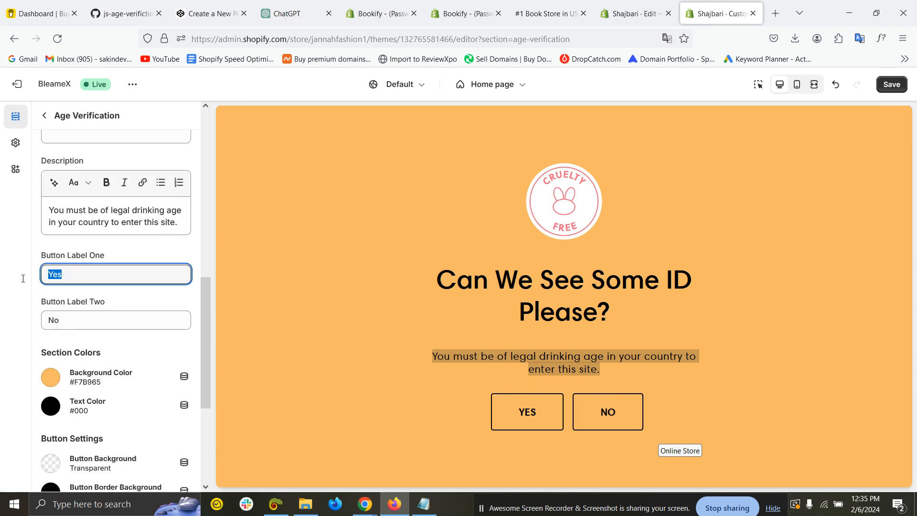
{"action": "type", "text": ","}
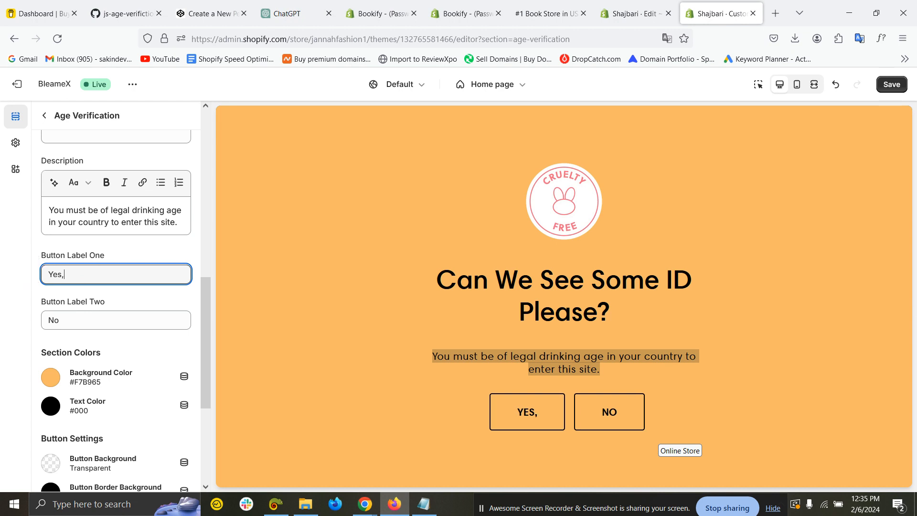
{"action": "type", "text": "Go"}
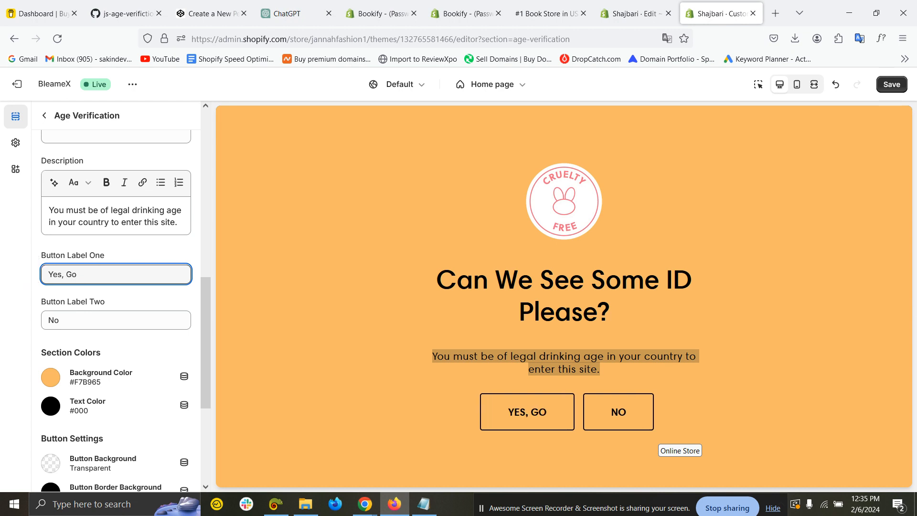
{"action": "type", "text": "."}
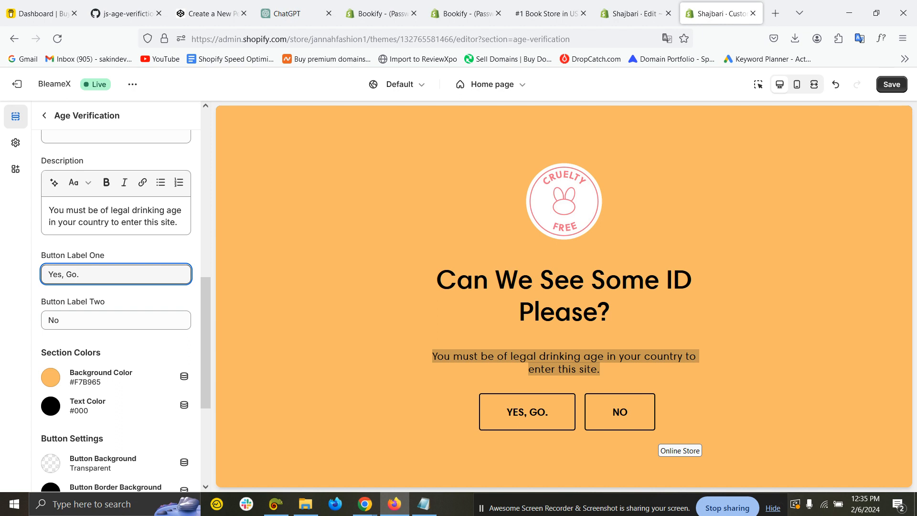
{"action": "left_click", "coordinate": [116, 320]}
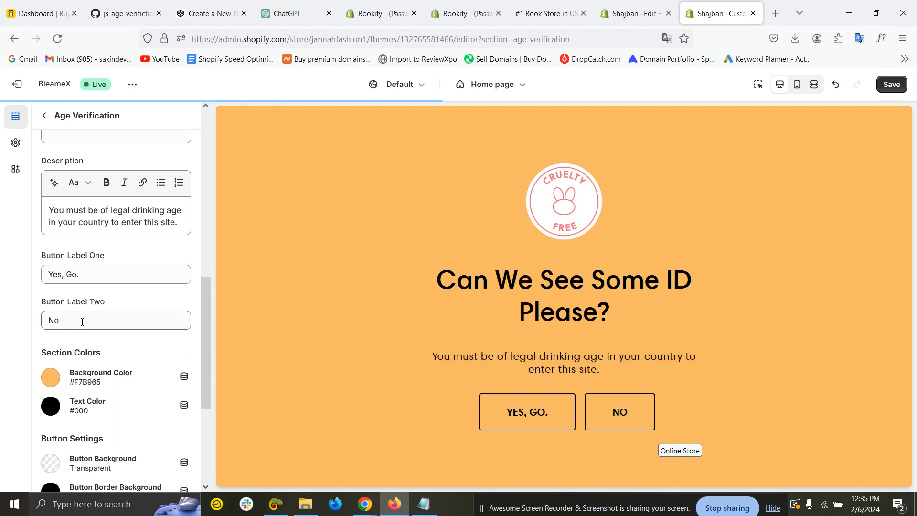
{"action": "scroll", "scroll_direction": "down", "scroll_amount": 3}
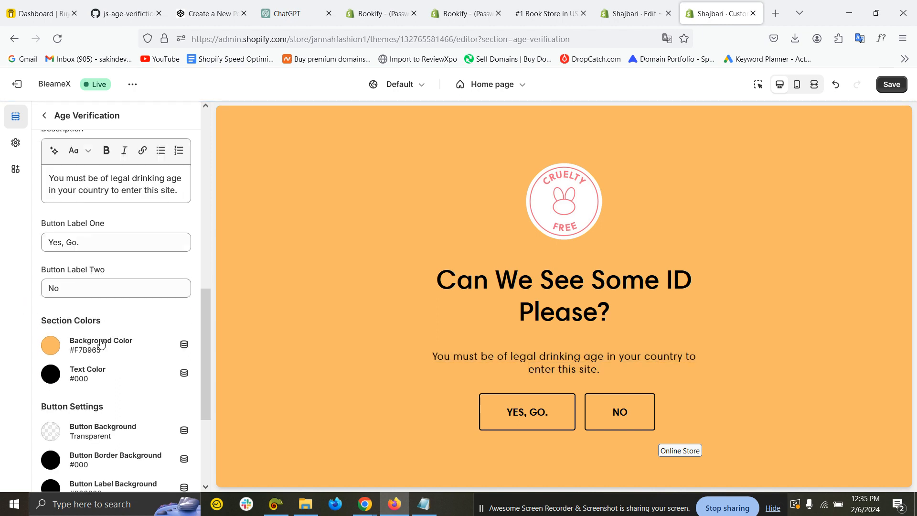
Step: Try teal and blue popup backgrounds with white text
{"action": "left_click", "coordinate": [50, 344]}
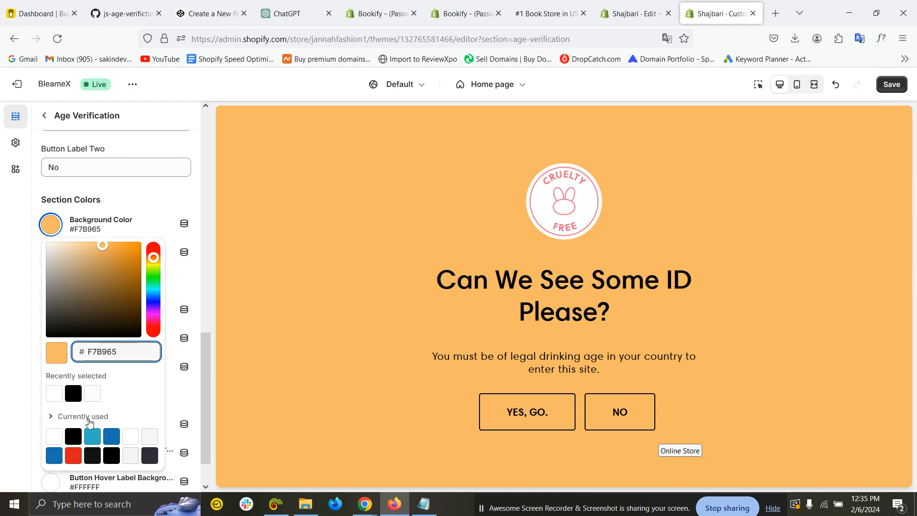
{"action": "left_click", "coordinate": [91, 435]}
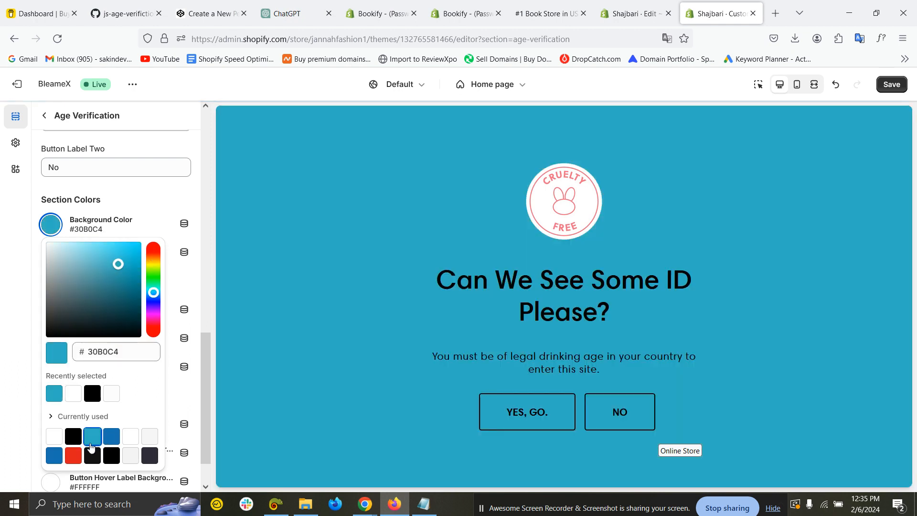
{"action": "left_click", "coordinate": [53, 455]}
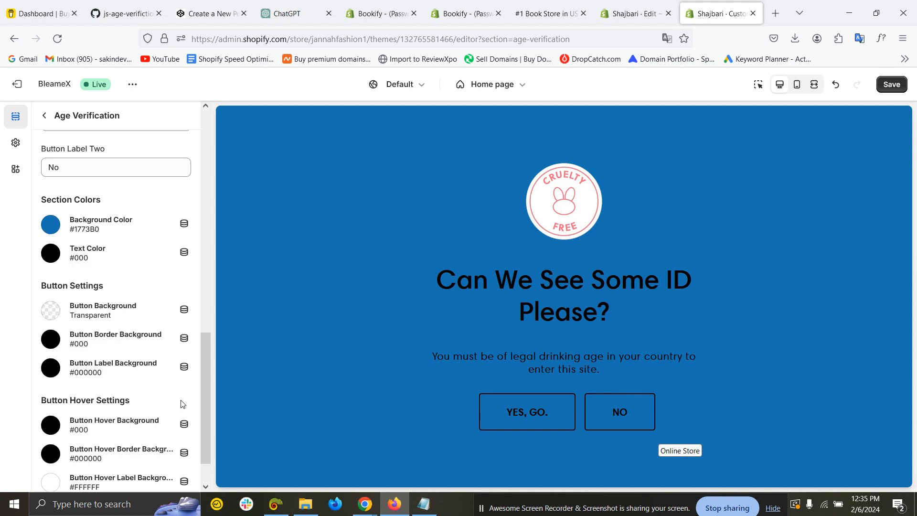
{"action": "left_click", "coordinate": [51, 253]}
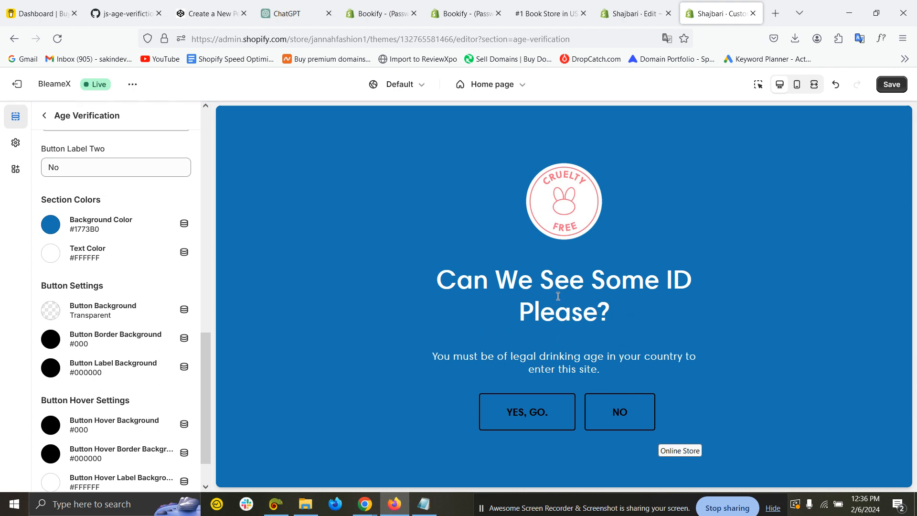
Step: Settle on a lime #B5FF00 popup background with black #000000 text
{"action": "left_click", "coordinate": [51, 224]}
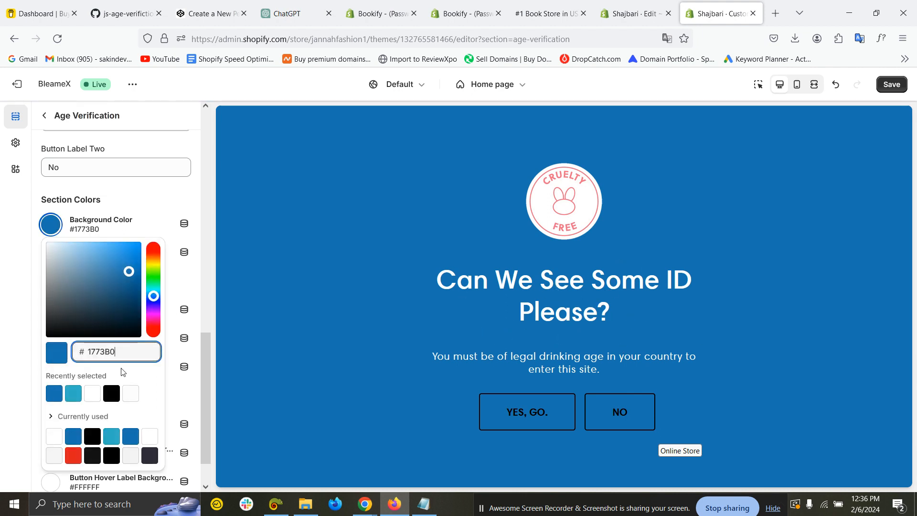
{"action": "left_click", "coordinate": [111, 435]}
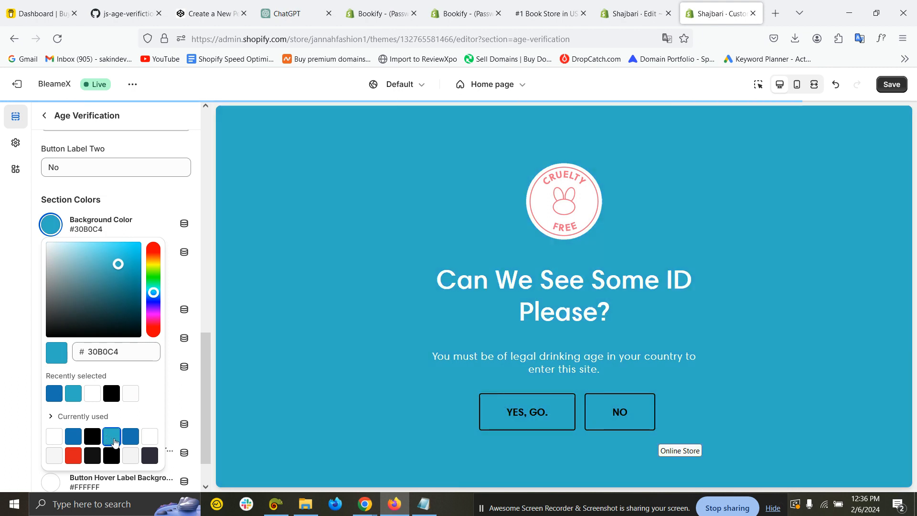
{"action": "left_click", "coordinate": [130, 455]}
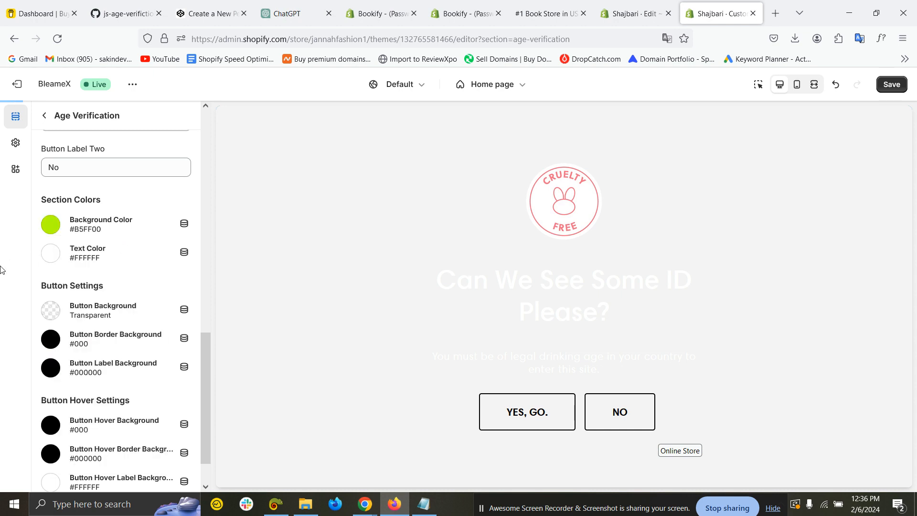
{"action": "left_click", "coordinate": [51, 253]}
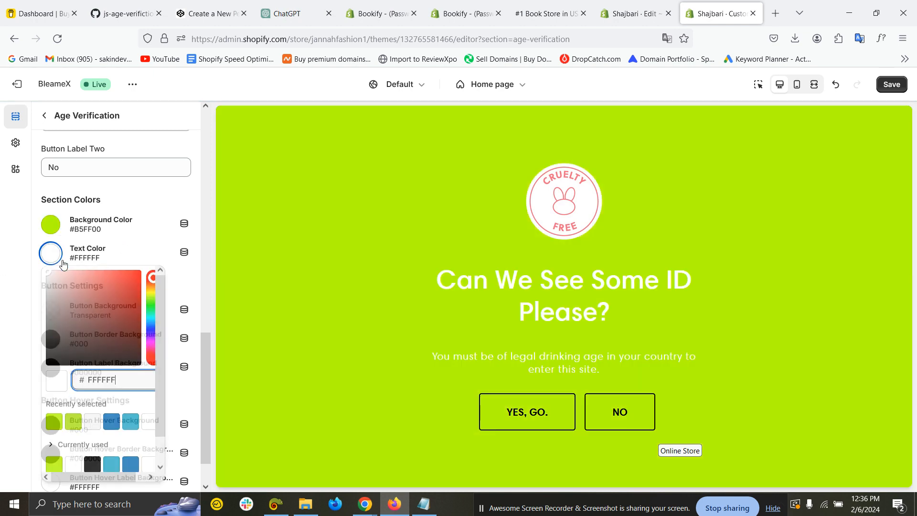
{"action": "left_click", "coordinate": [320, 330]}
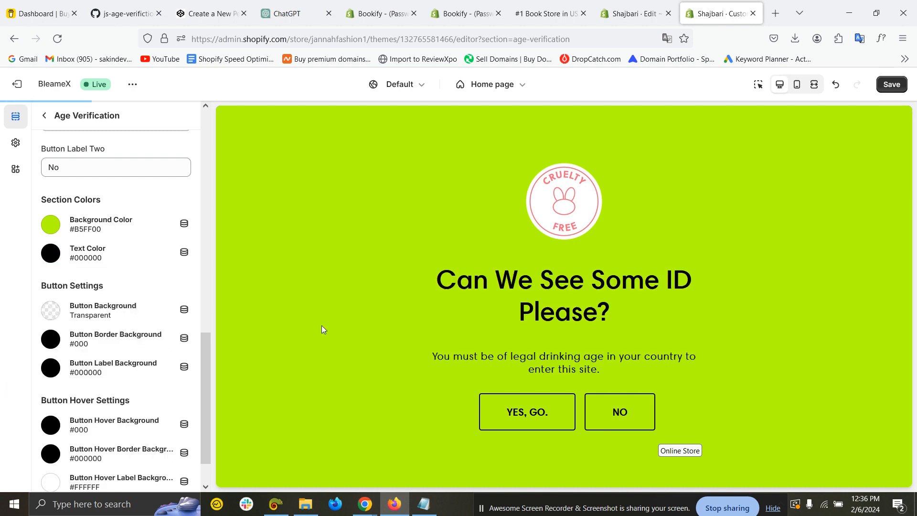
Step: Save the theme and view the live storefront from the options menu
{"action": "left_click", "coordinate": [891, 85]}
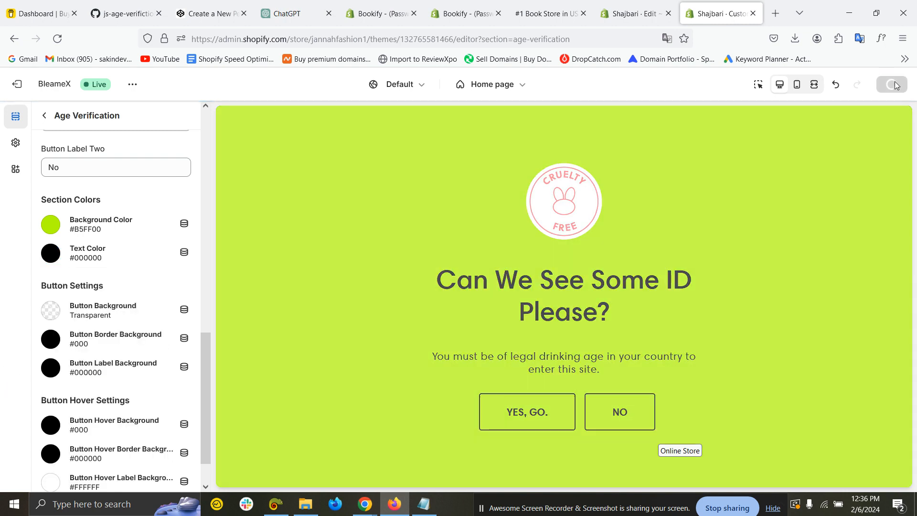
{"action": "left_click", "coordinate": [132, 84]}
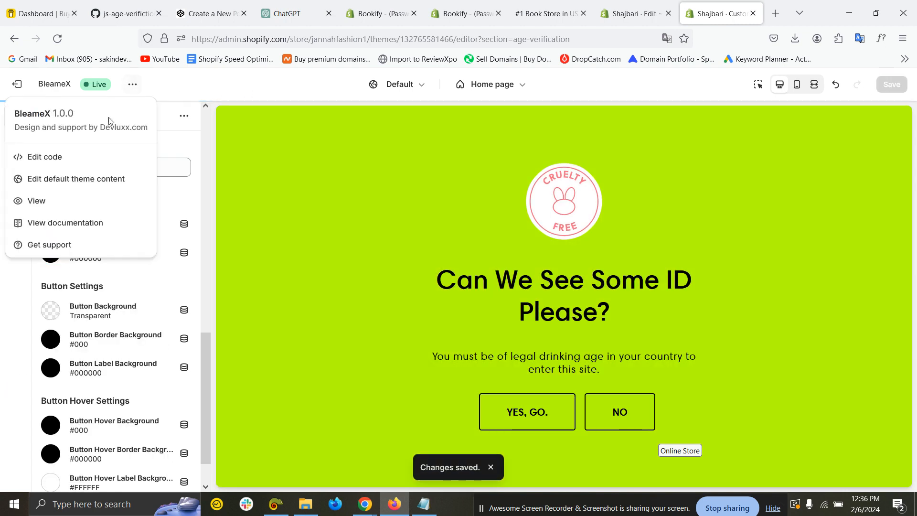
{"action": "left_click", "coordinate": [36, 200]}
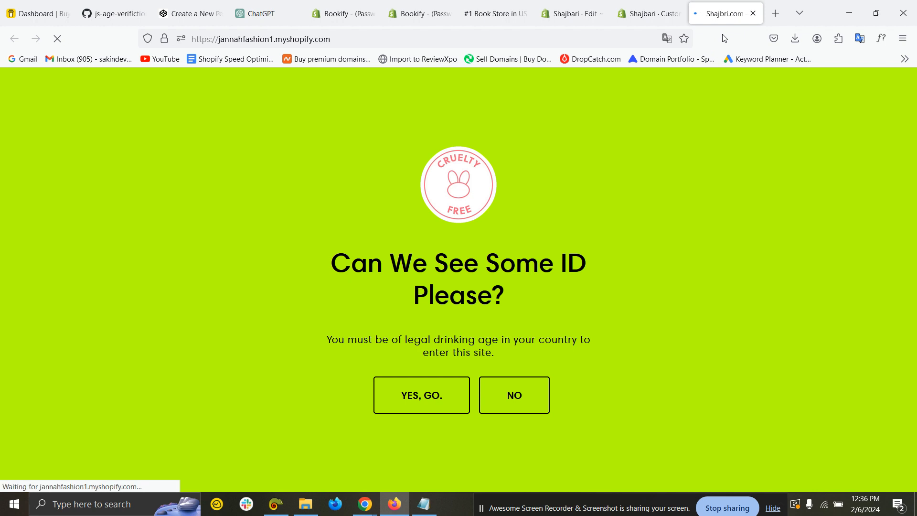
Step: Decline the age check with NO to see the rejection message, then accept with YES, GO. to enter the store
{"action": "left_click", "coordinate": [513, 394]}
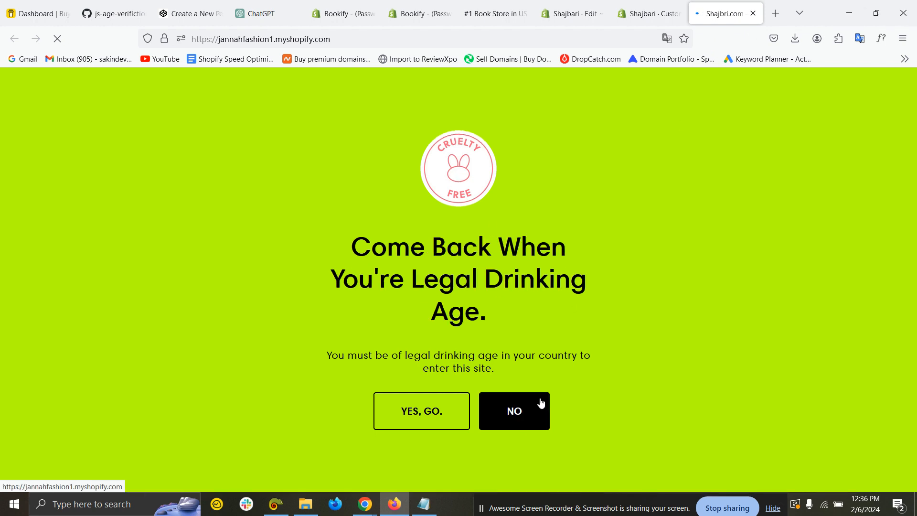
{"action": "mouse_move", "coordinate": [592, 298]}
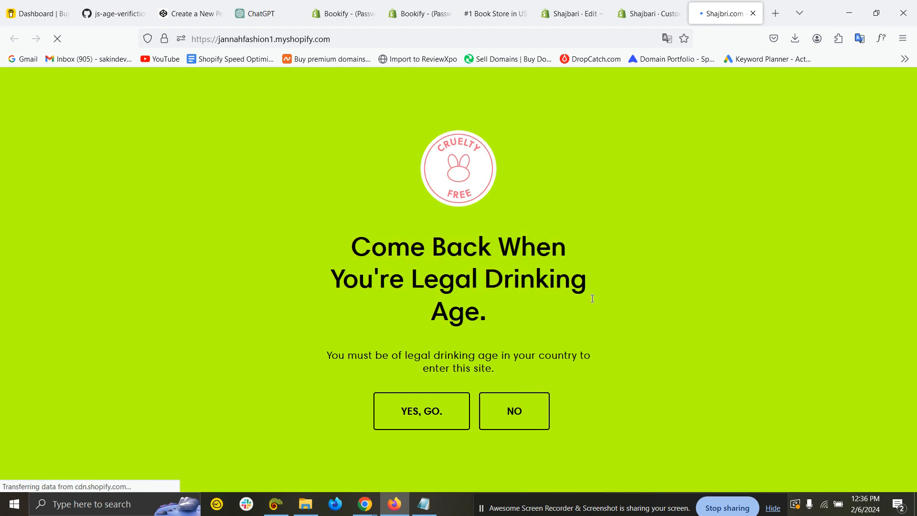
{"action": "left_click", "coordinate": [421, 410]}
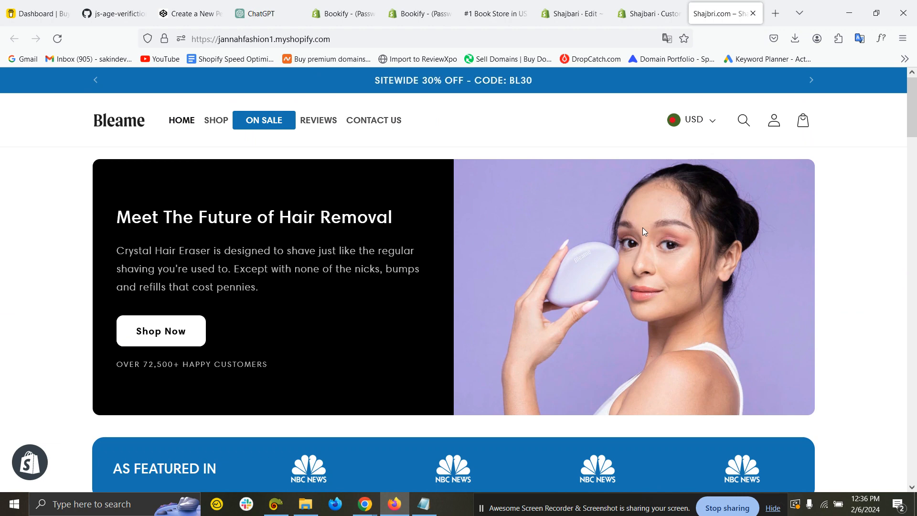
{"action": "mouse_move", "coordinate": [637, 232]}
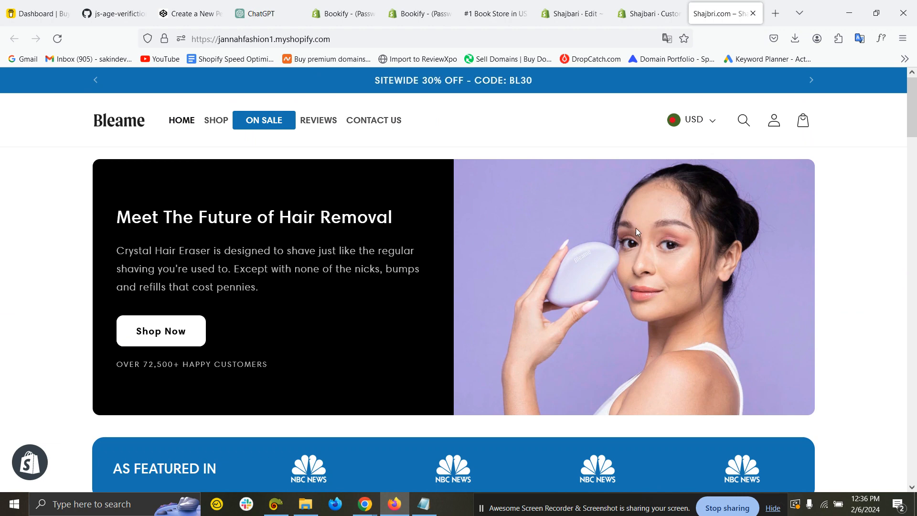
{"action": "mouse_move", "coordinate": [671, 213]}
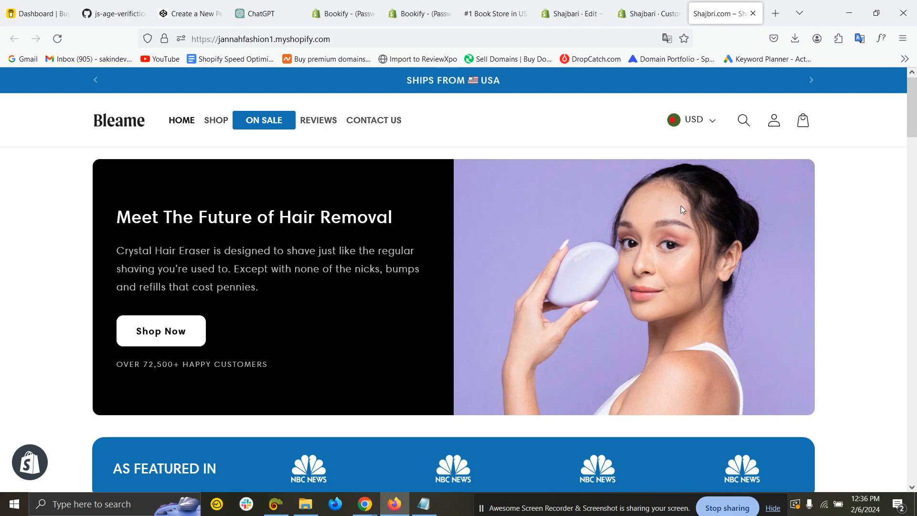
Step: Return to the theme editor, glance at theme.liquid in Edit code, then back to the customizer
{"action": "left_click", "coordinate": [647, 12]}
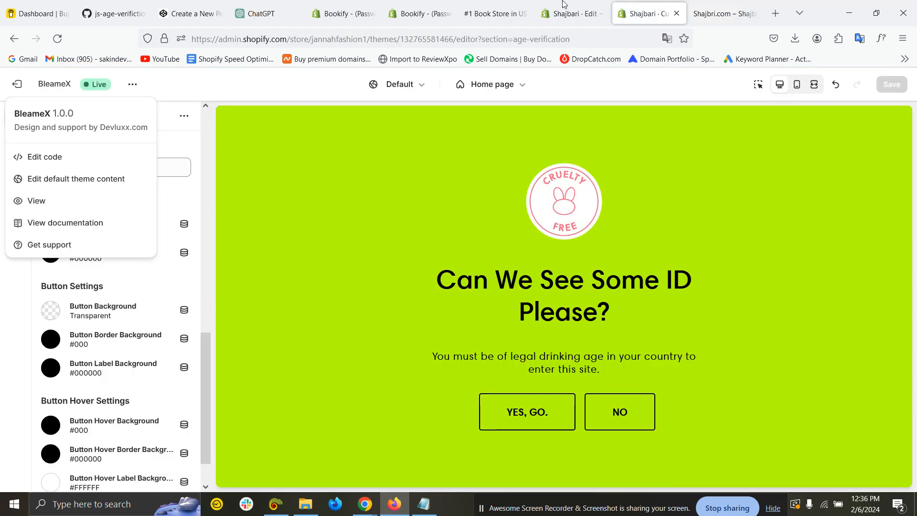
{"action": "left_click", "coordinate": [45, 156]}
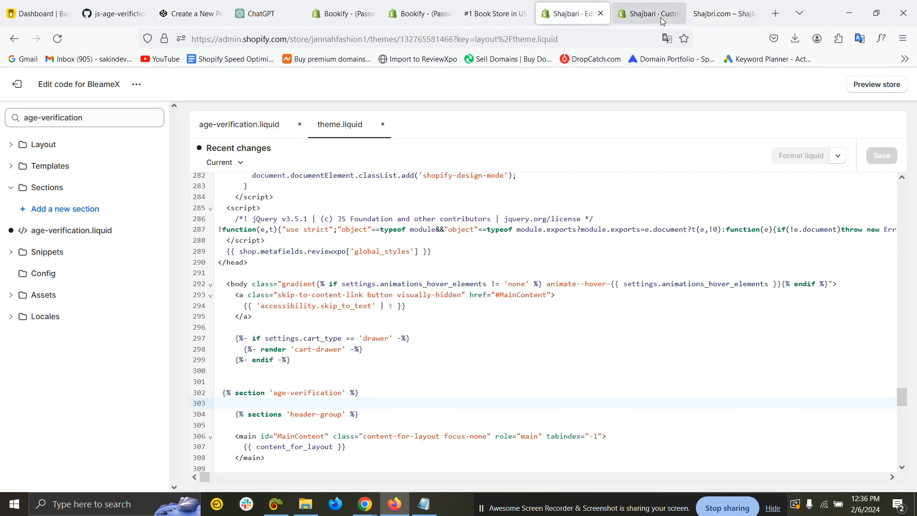
{"action": "left_click", "coordinate": [648, 12]}
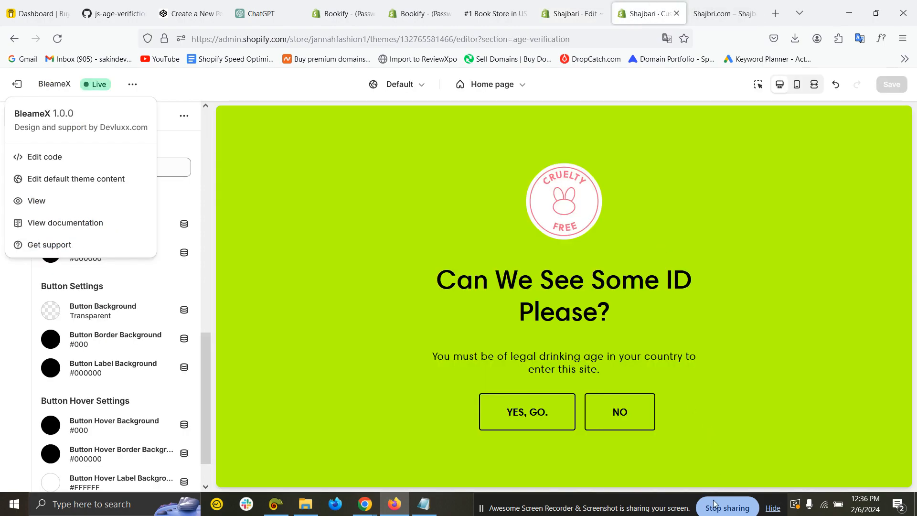